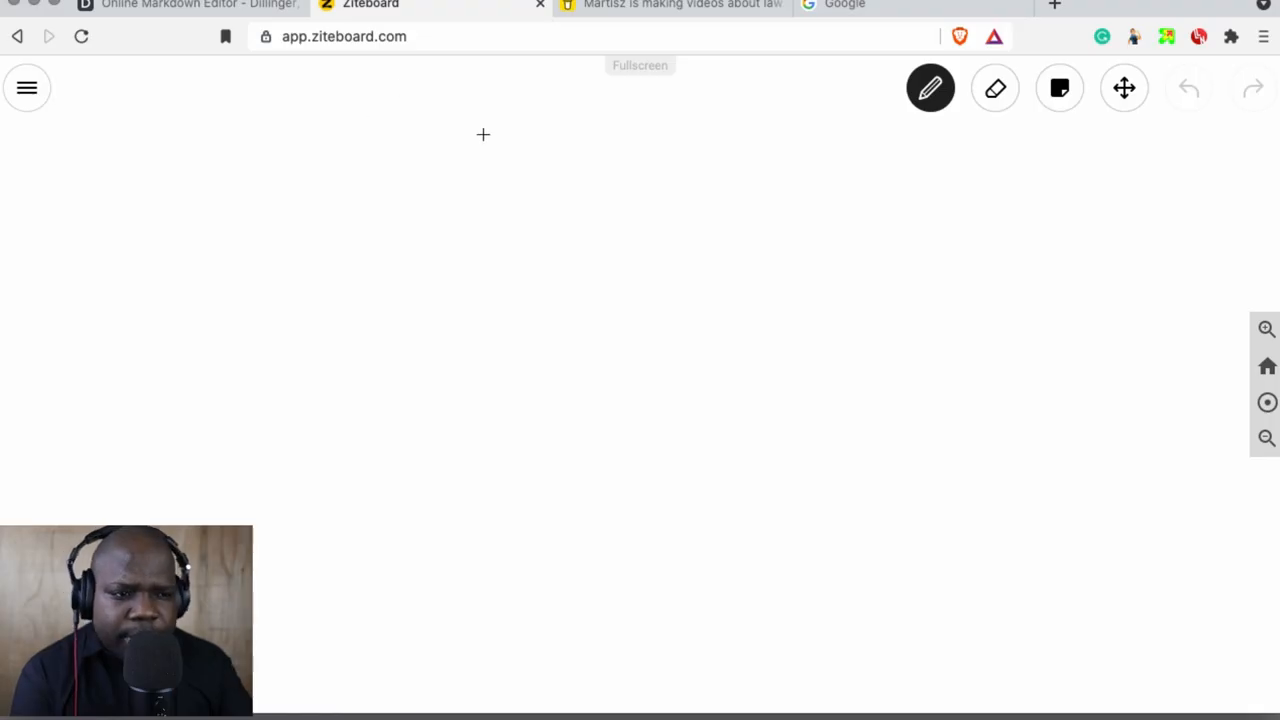
{"action": "mouse_move", "coordinate": [514, 107]}
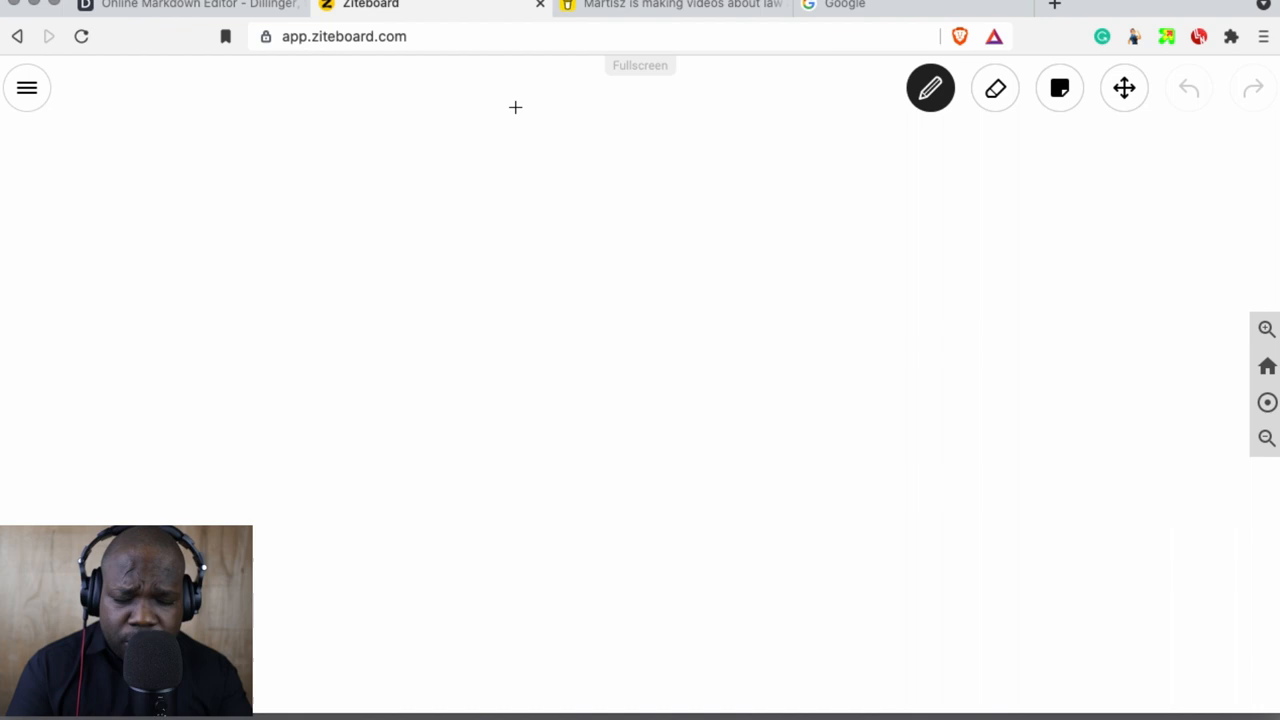
{"action": "mouse_move", "coordinate": [562, 78]}
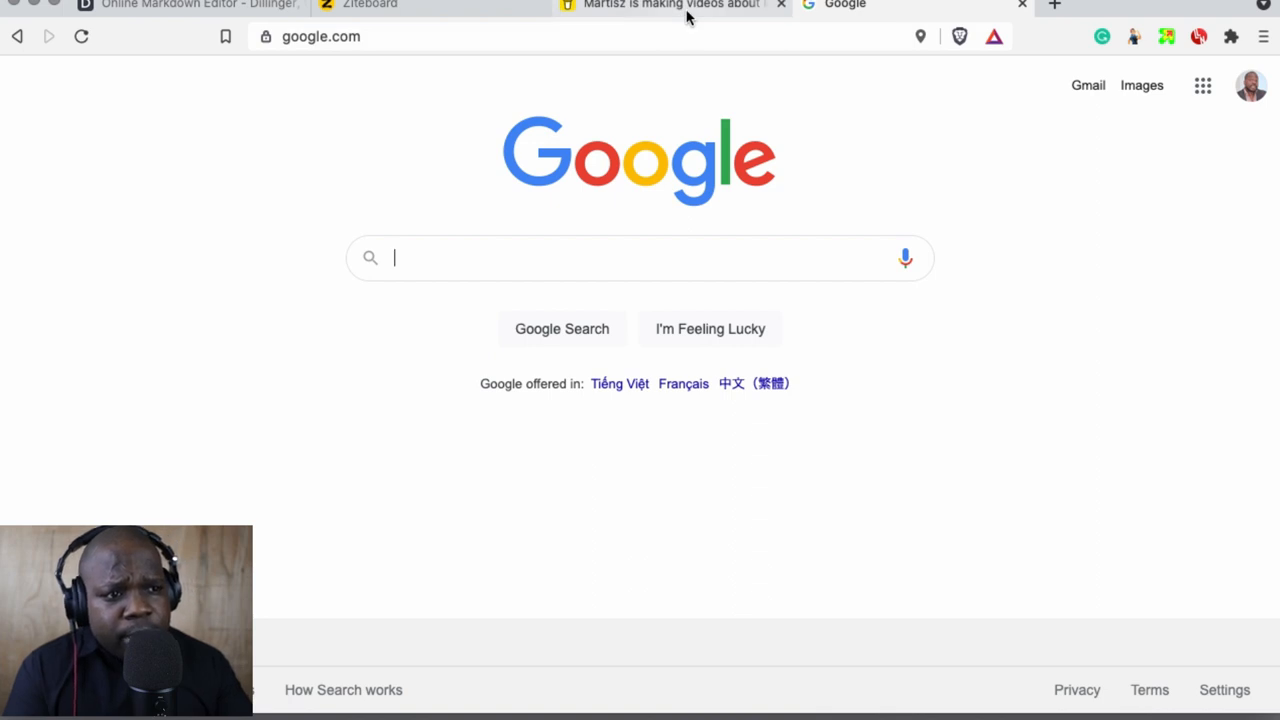
Step: Scroll through Martisz's Buy Me a Coffee profile, then go back to the blank Ziteboard whiteboard
{"action": "left_click", "coordinate": [670, 6]}
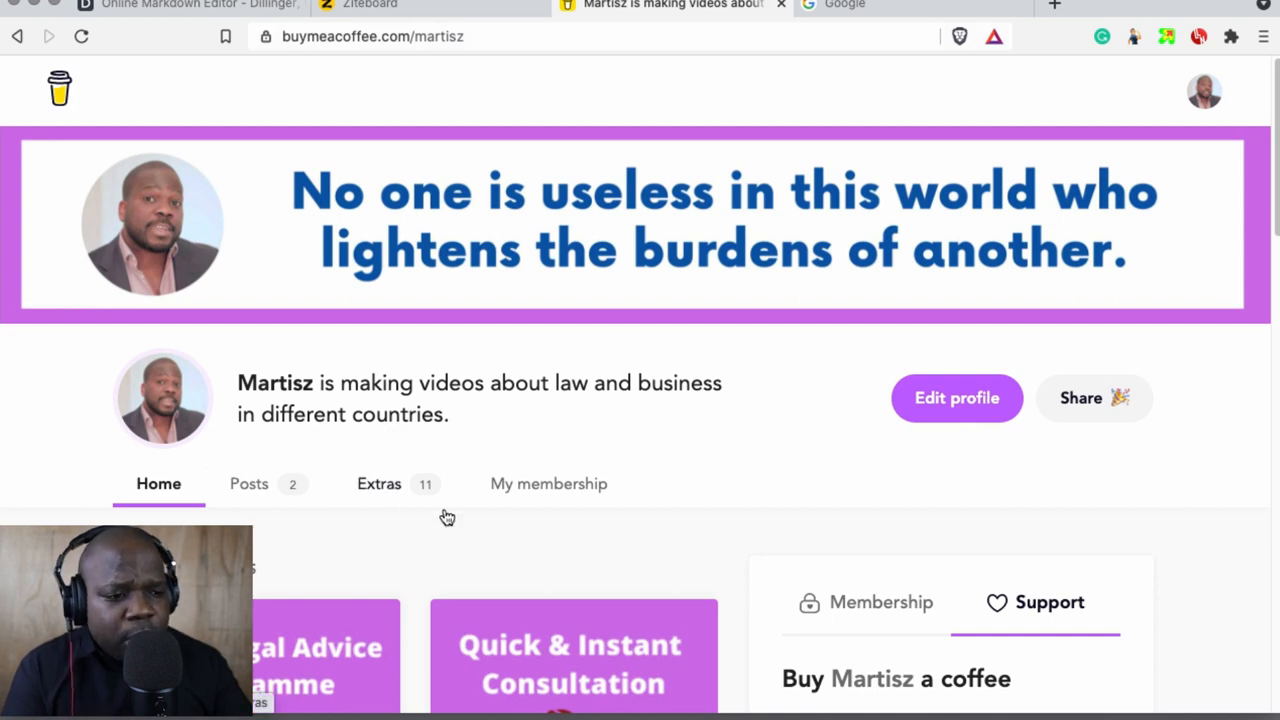
{"action": "scroll", "scroll_direction": "down", "scroll_amount": 3}
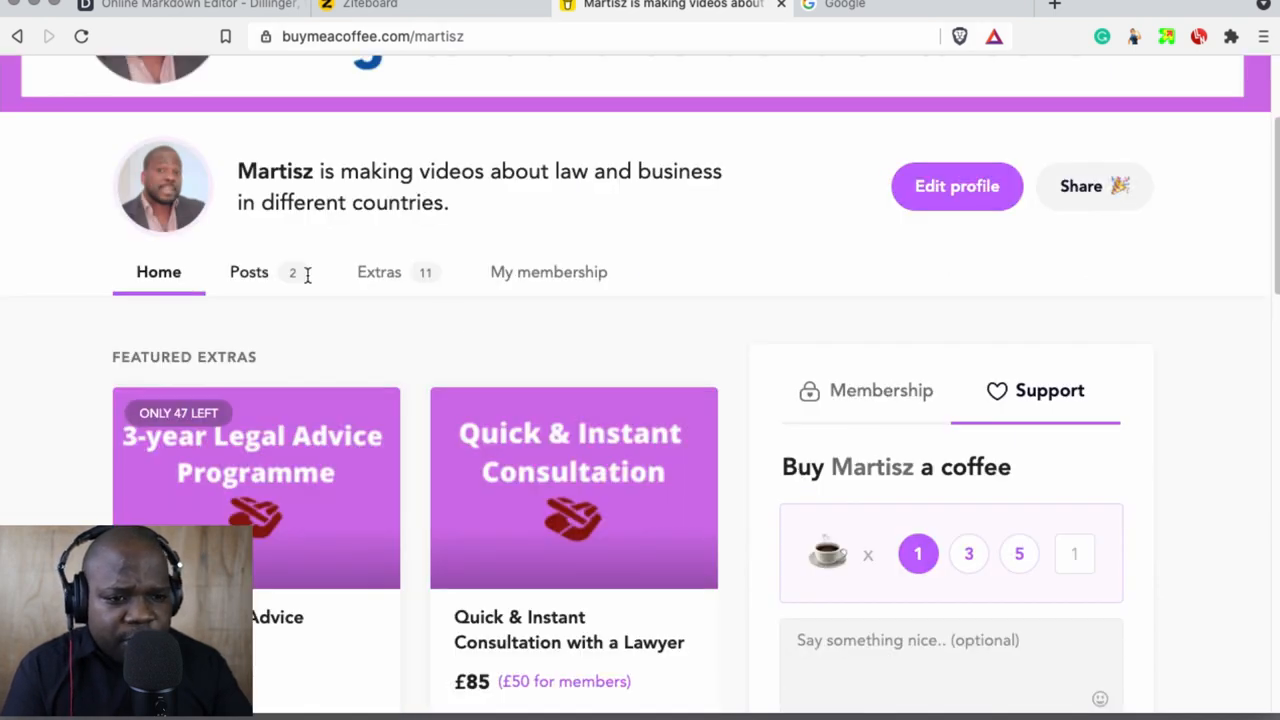
{"action": "scroll", "scroll_direction": "up", "scroll_amount": 3}
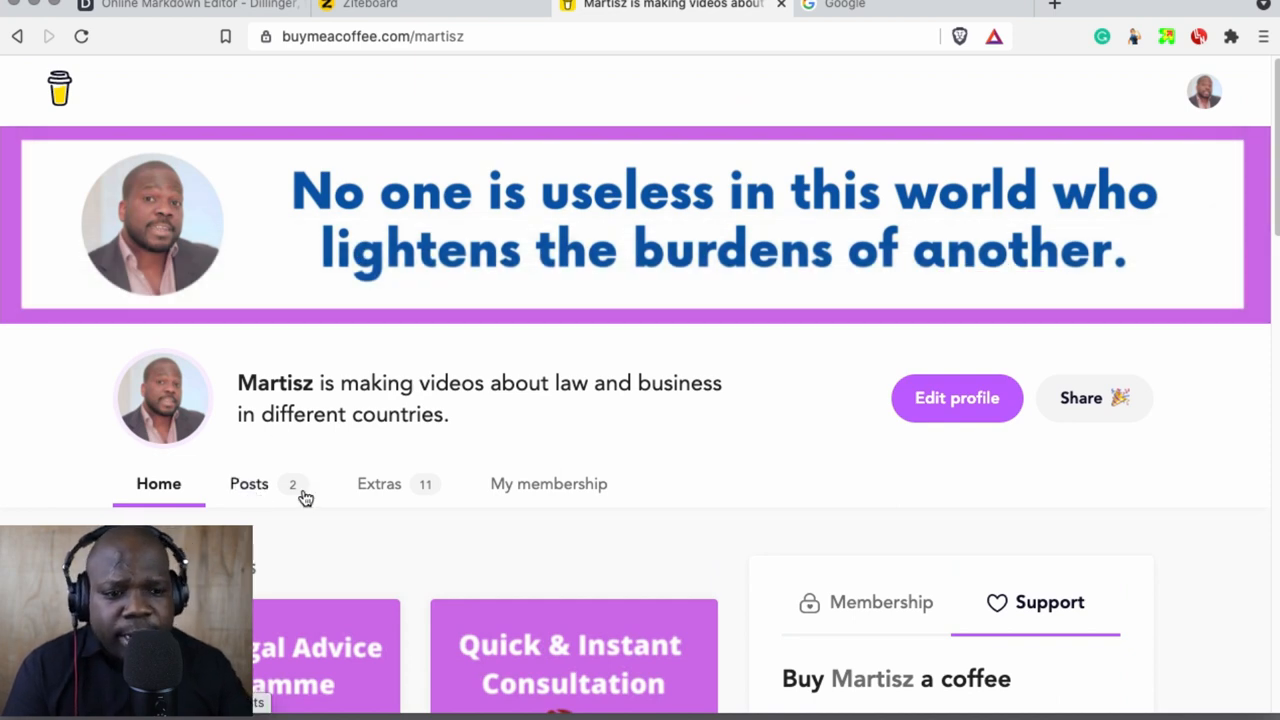
{"action": "mouse_move", "coordinate": [349, 497]}
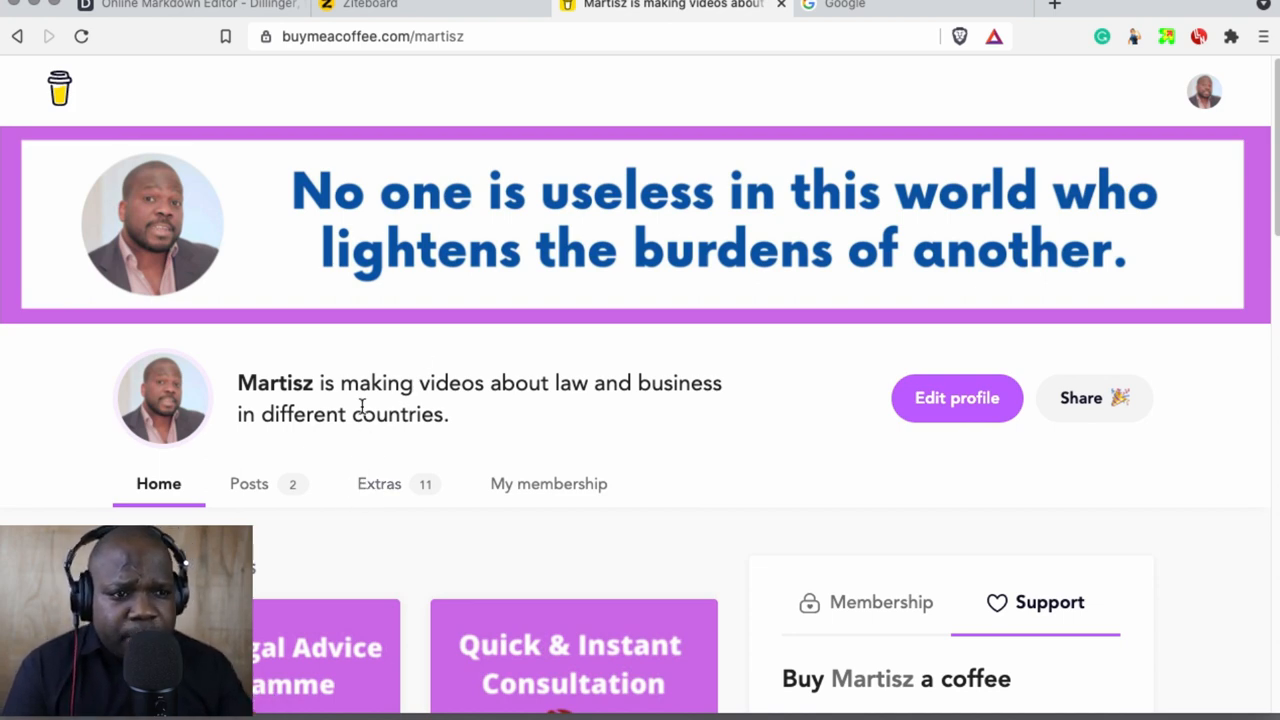
{"action": "left_click", "coordinate": [380, 6]}
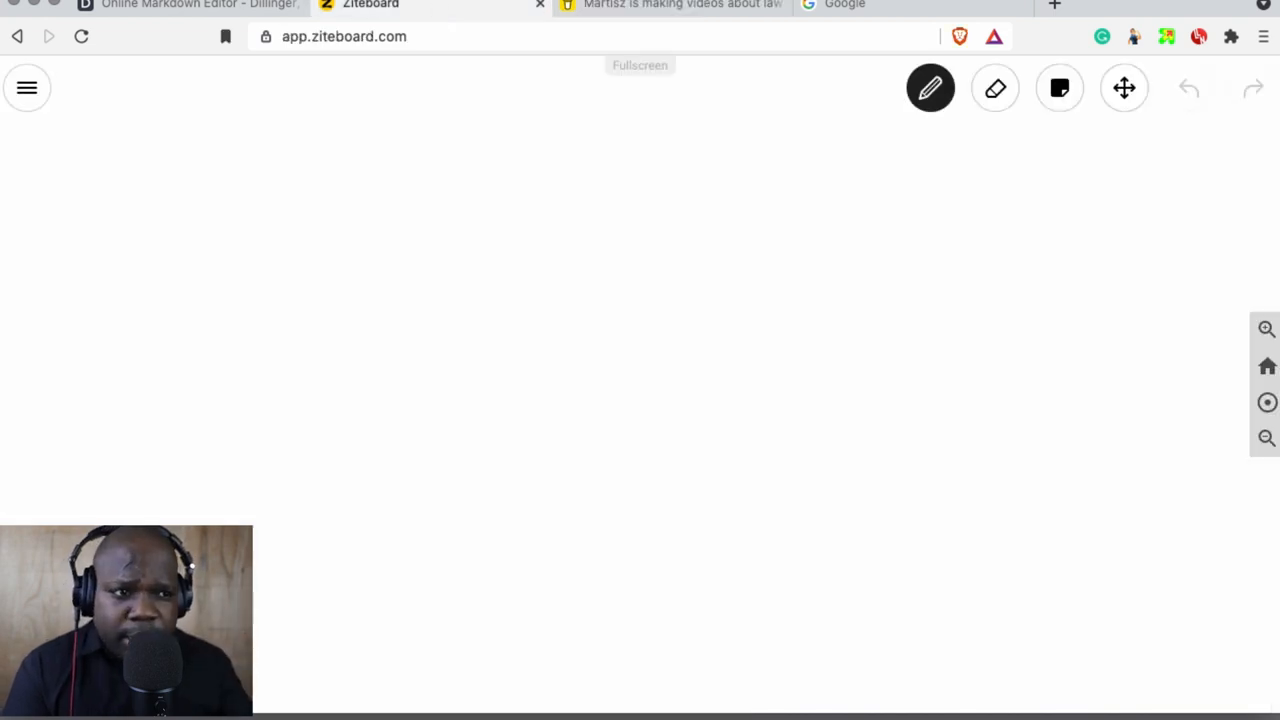
Step: Leave the blank Ziteboard canvas for the Google search home page tab
{"action": "left_click", "coordinate": [680, 5]}
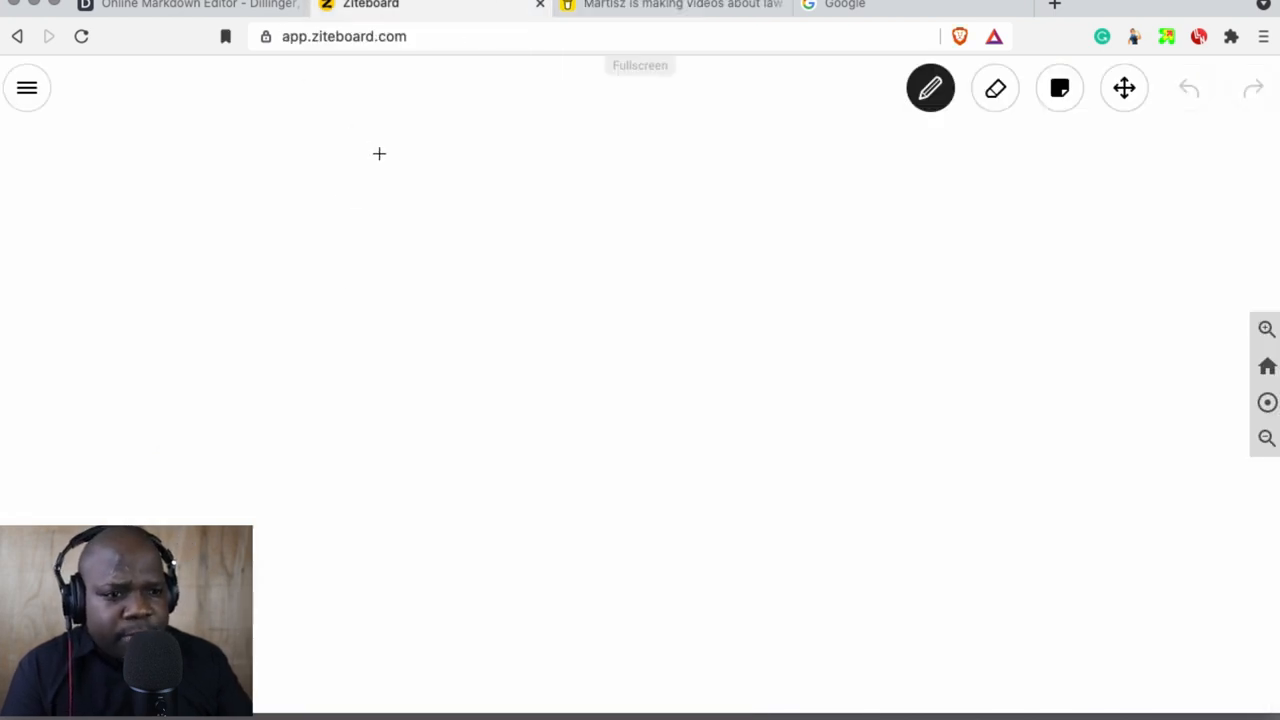
{"action": "mouse_move", "coordinate": [700, 368]}
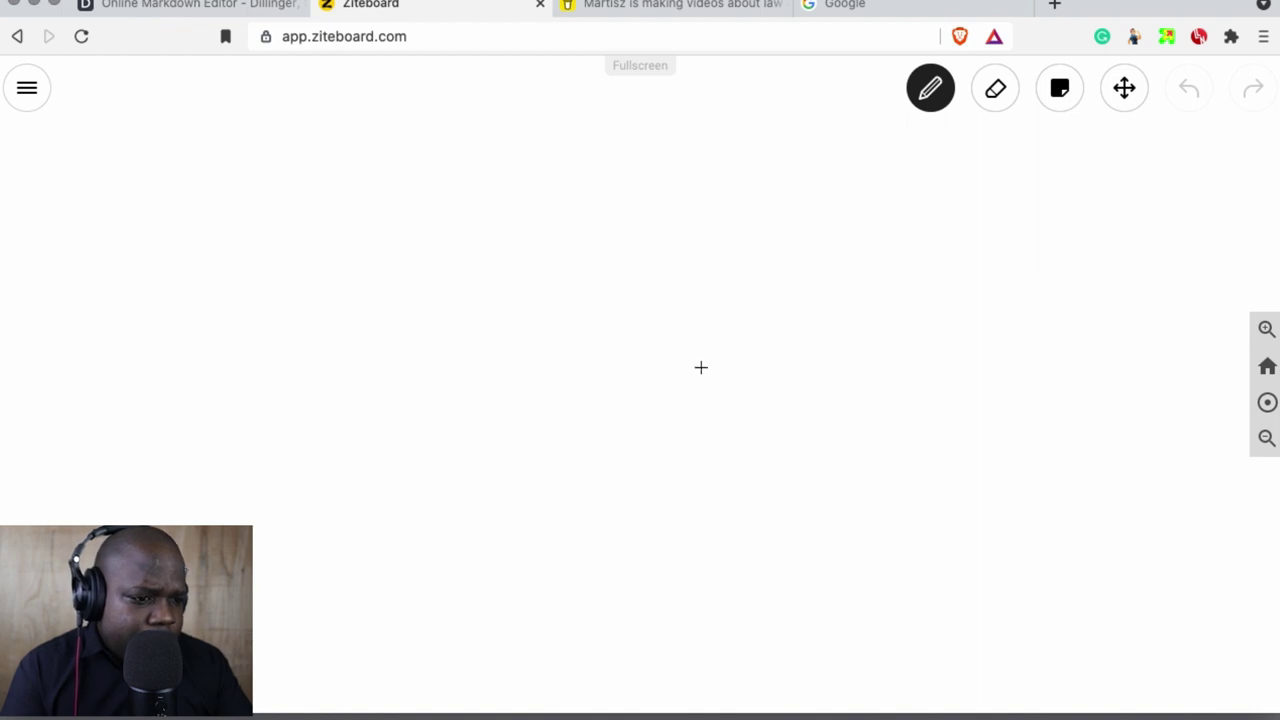
{"action": "mouse_move", "coordinate": [190, 176]}
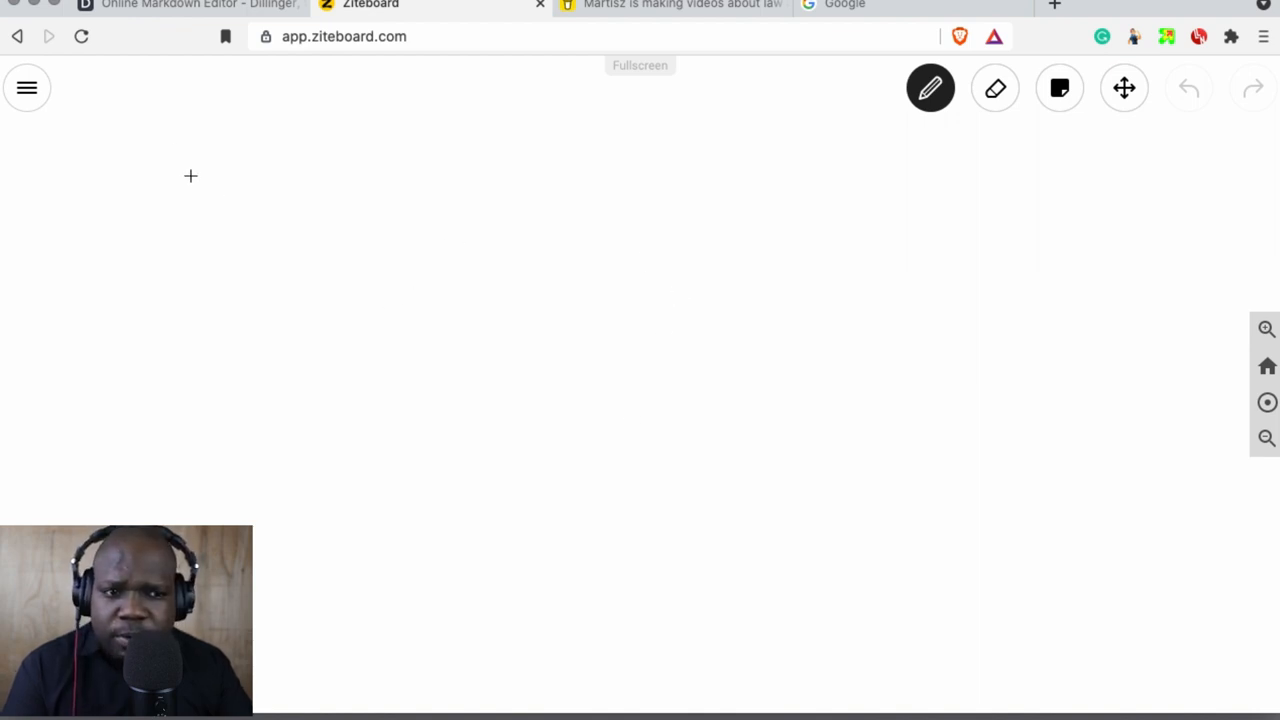
{"action": "left_click", "coordinate": [190, 5]}
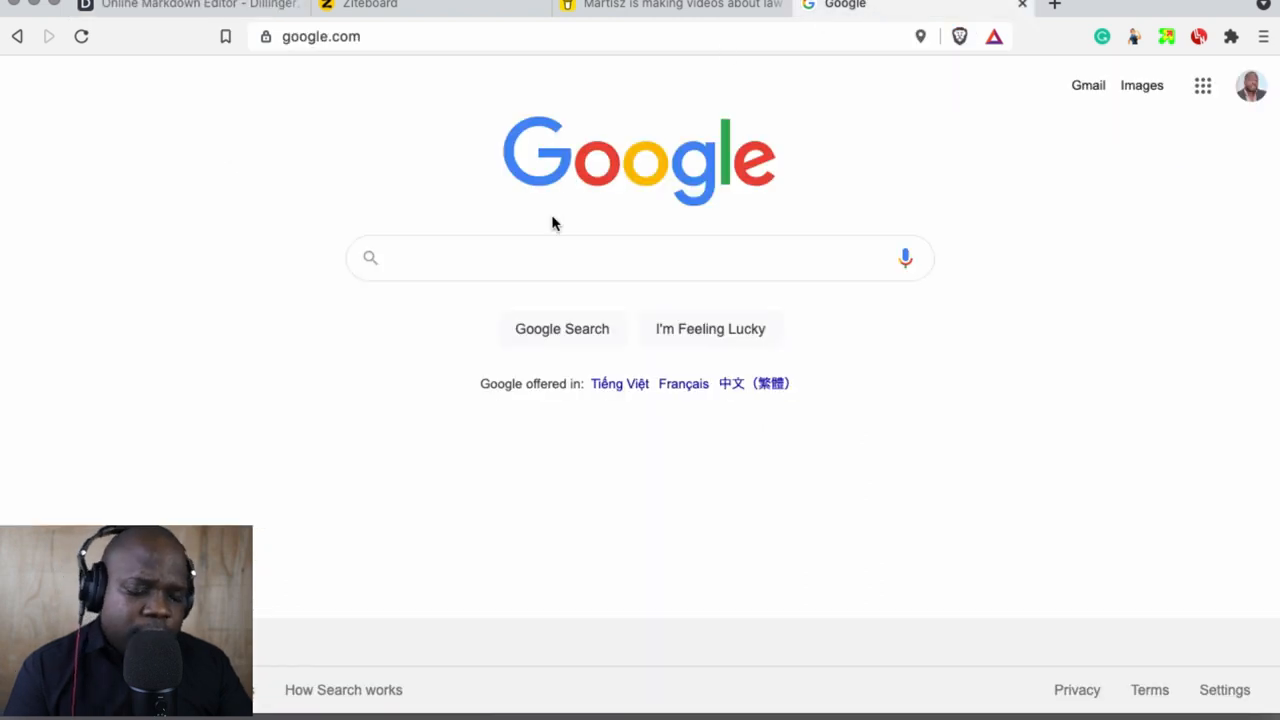
Step: Search Google for 'markdown' using the suggestion, and scroll through the results
{"action": "type", "text": "markdown"}
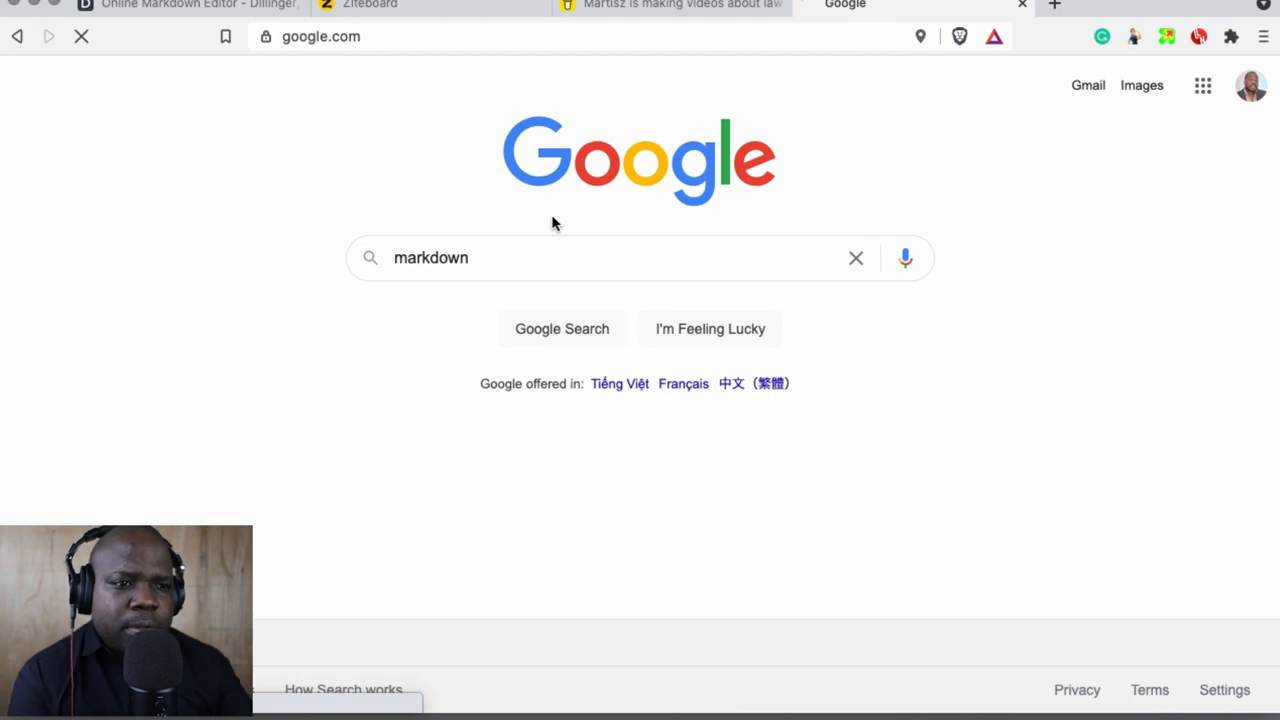
{"action": "left_click", "coordinate": [561, 328]}
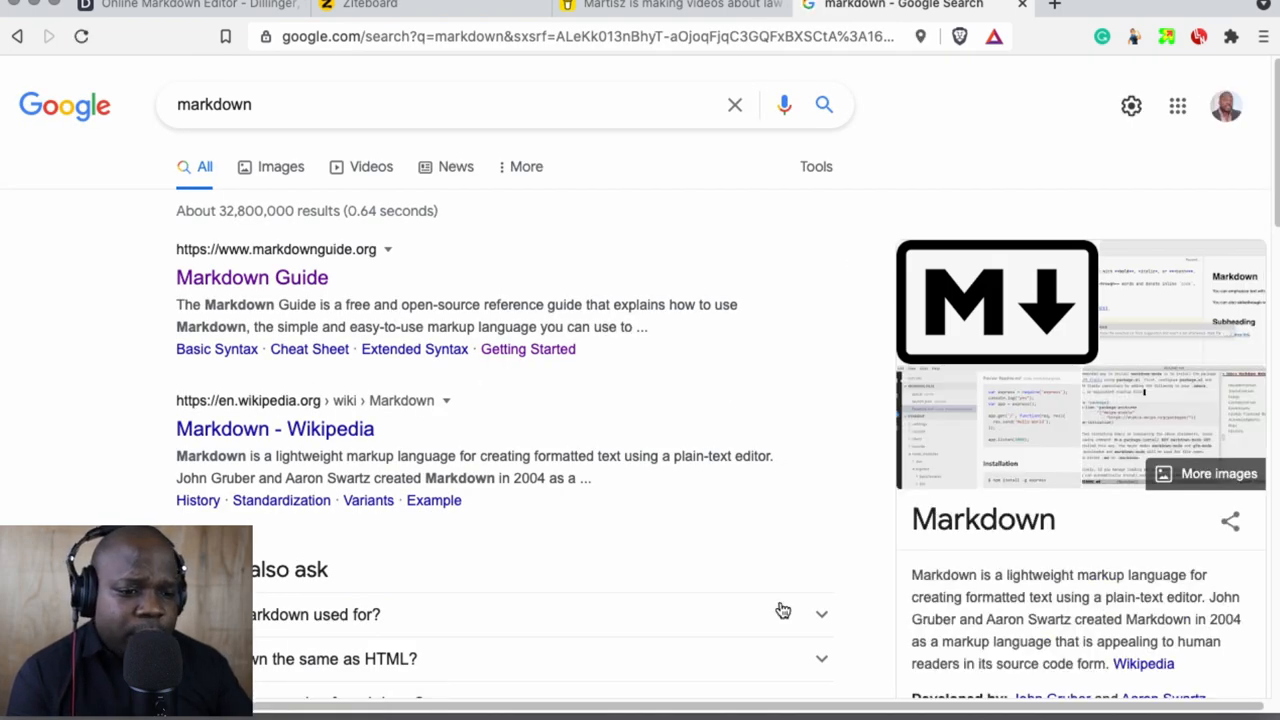
{"action": "scroll", "scroll_direction": "down", "scroll_amount": 3}
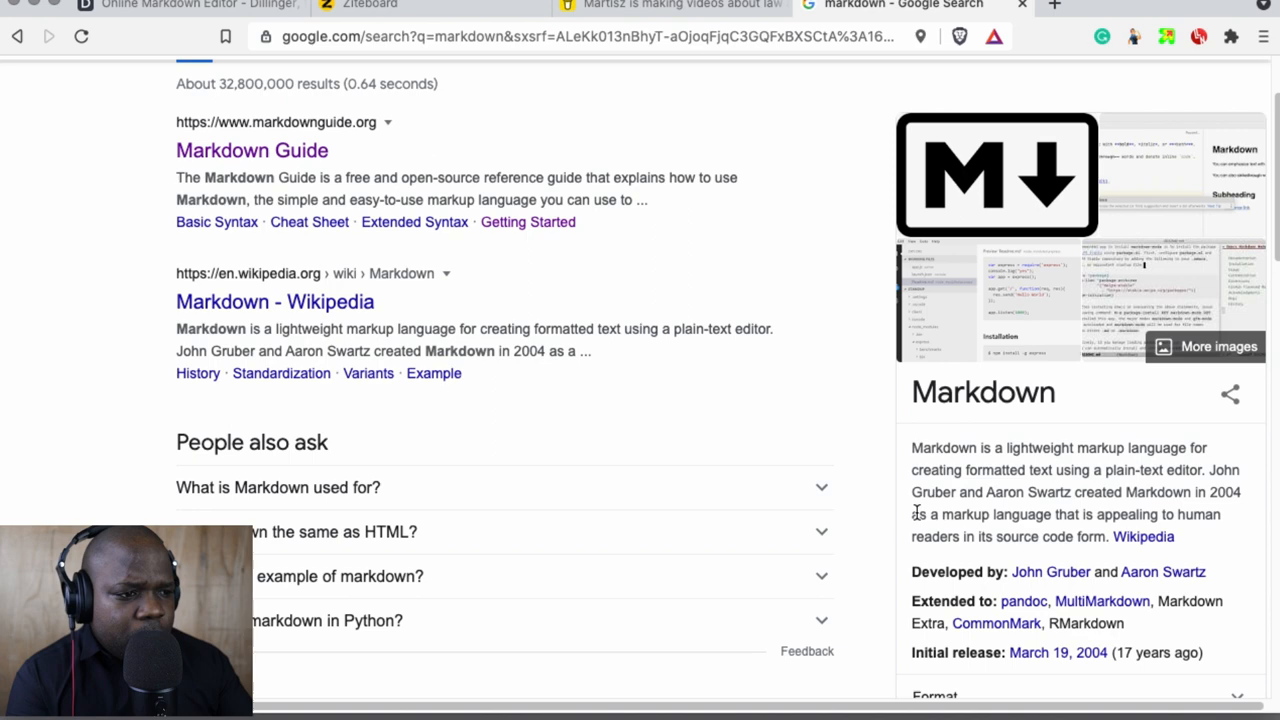
{"action": "scroll", "scroll_direction": "down", "scroll_amount": 3}
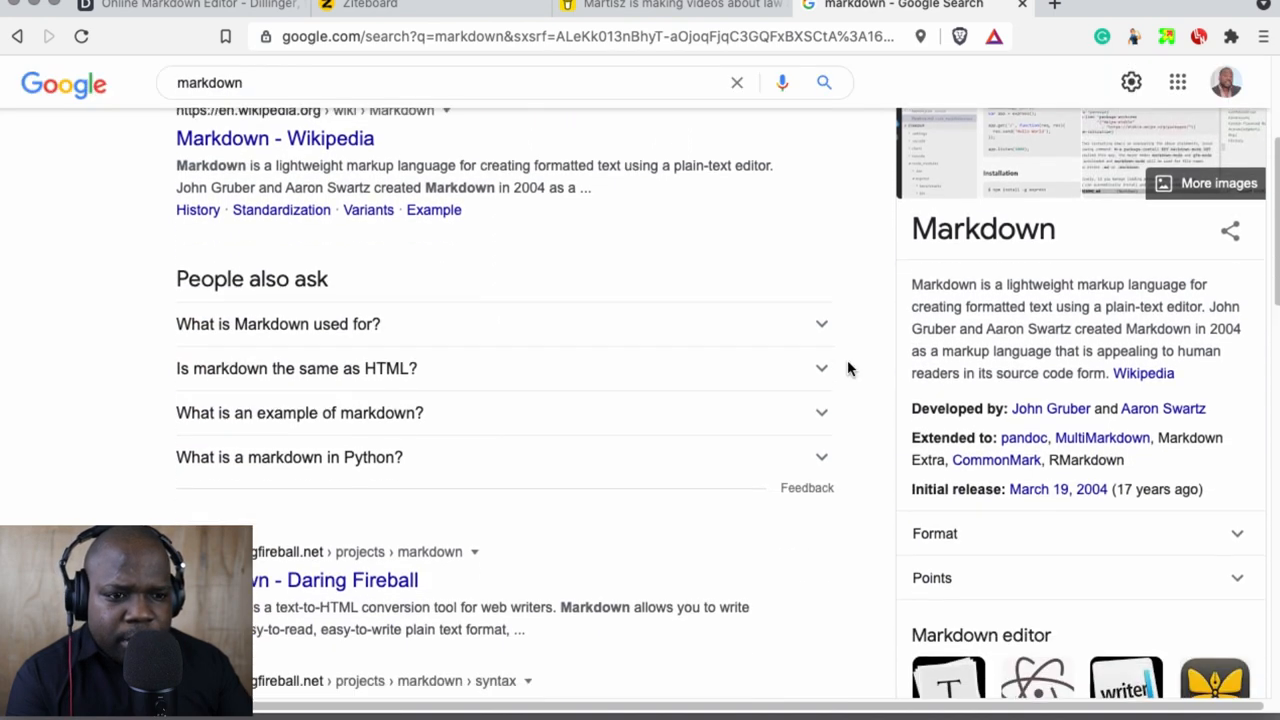
{"action": "scroll", "scroll_direction": "down", "scroll_amount": 3}
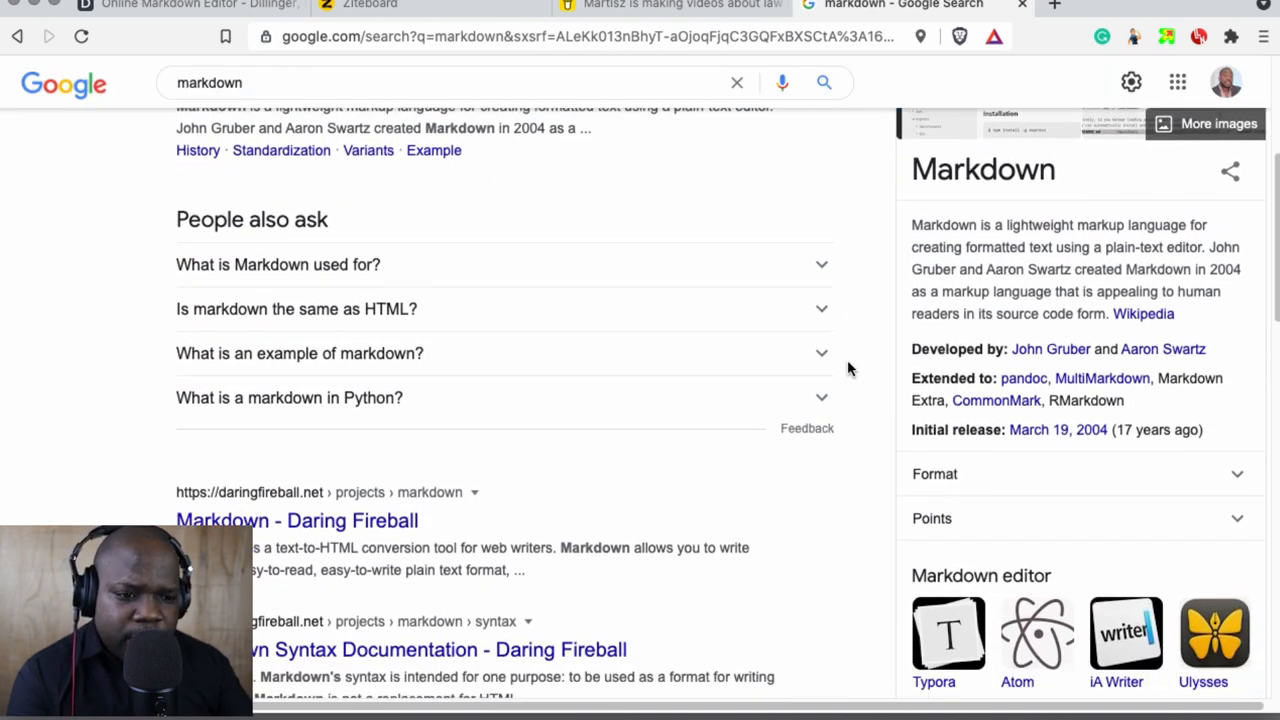
{"action": "scroll", "scroll_direction": "down", "scroll_amount": 3}
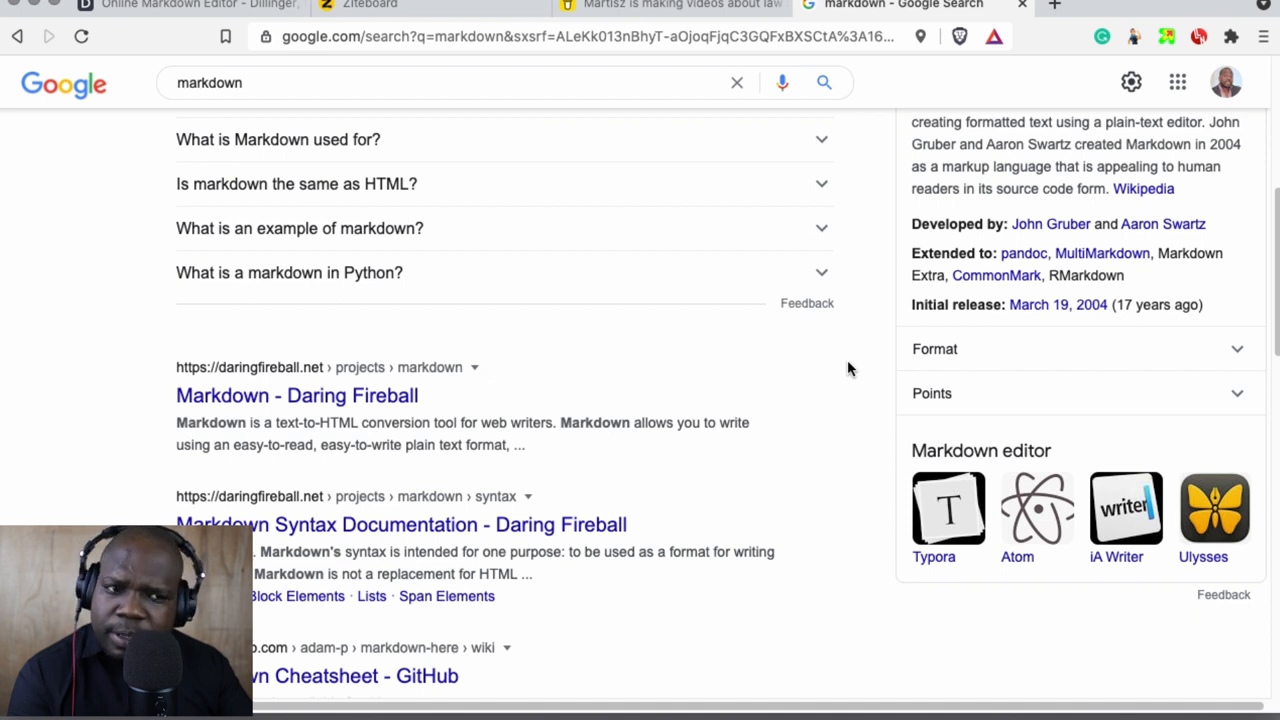
{"action": "scroll", "scroll_direction": "up", "scroll_amount": 3}
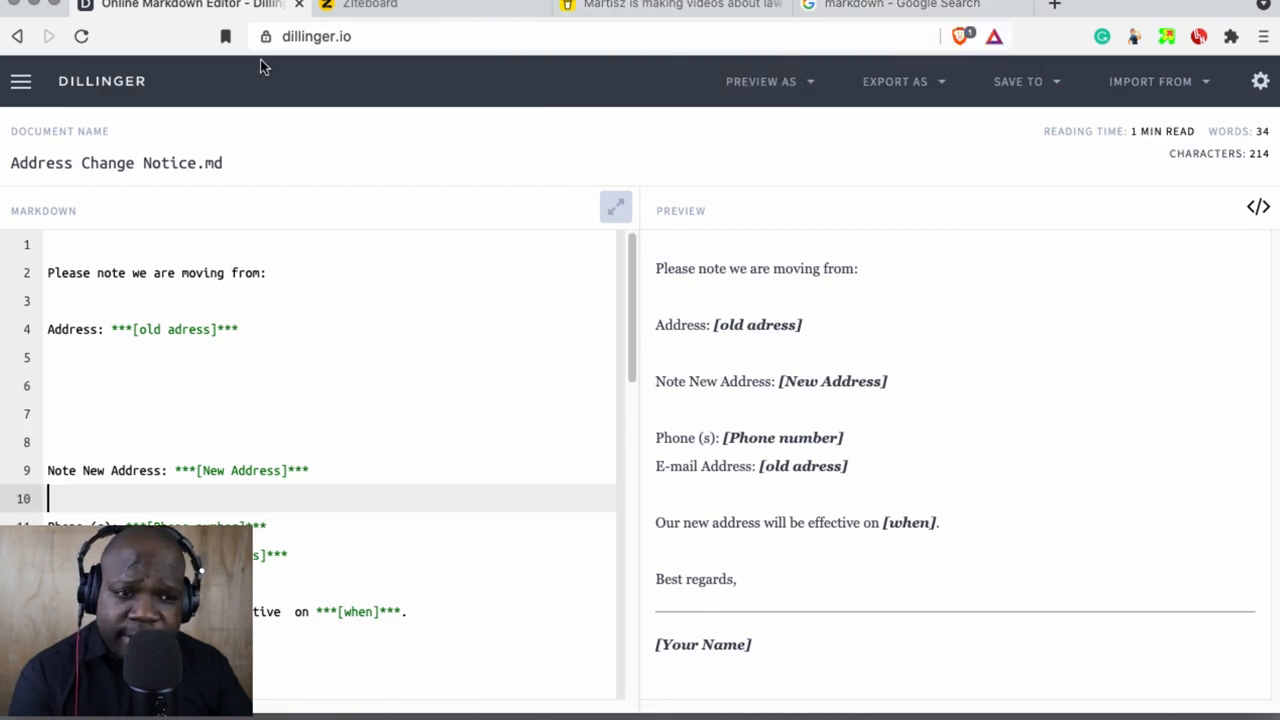
Step: Pass through the blank Ziteboard whiteboard on the way to Martisz's Buy Me a Coffee page
{"action": "left_click", "coordinate": [915, 4]}
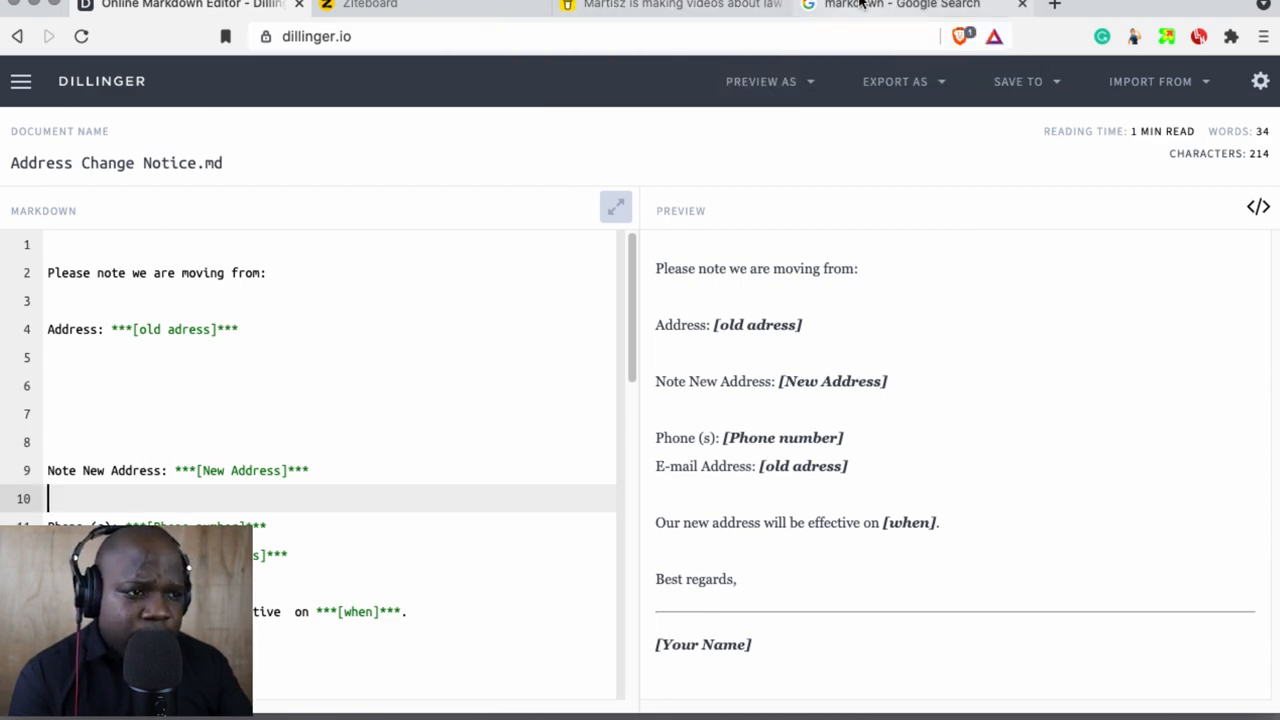
{"action": "left_click", "coordinate": [680, 5]}
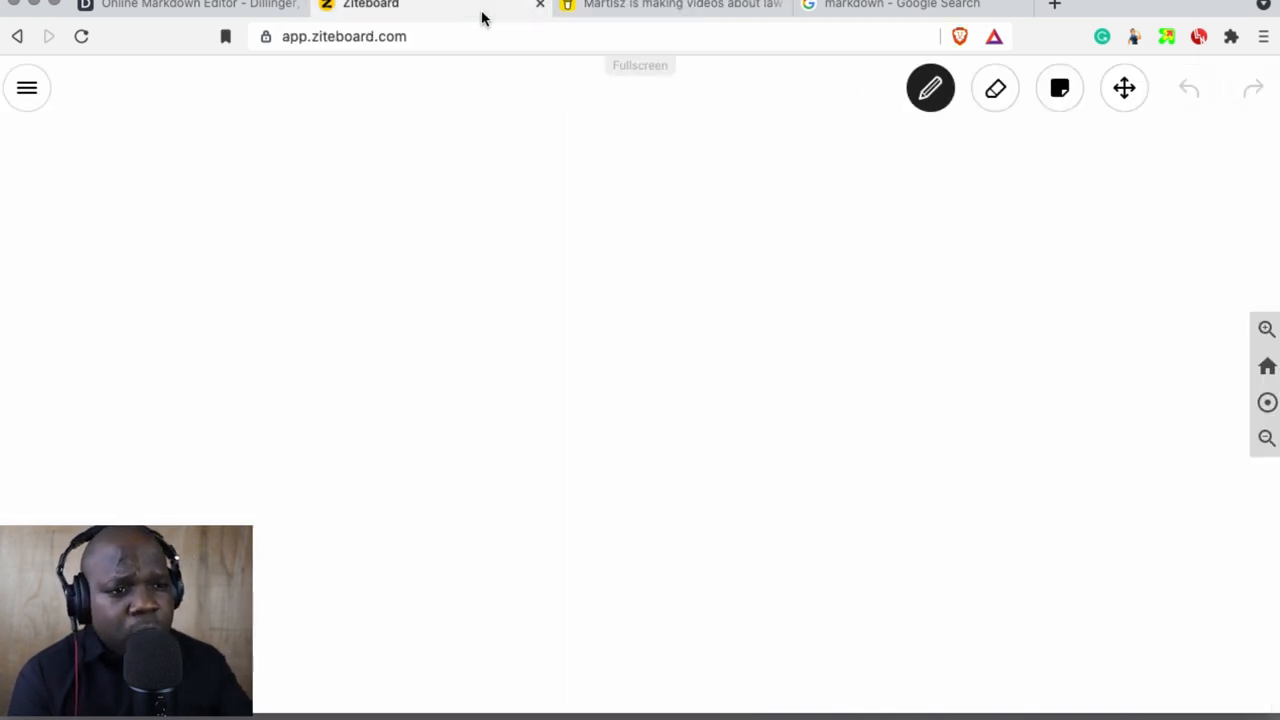
{"action": "left_click", "coordinate": [685, 5]}
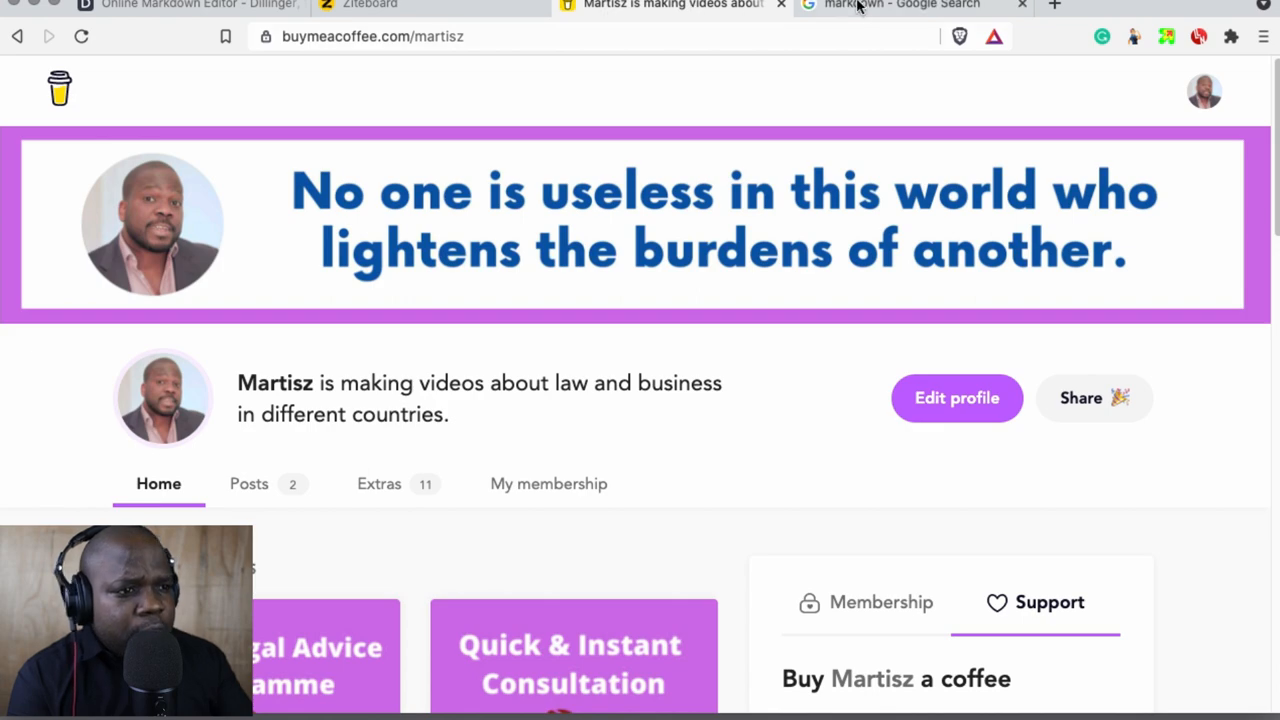
Step: Show the 'markdown - Google Search' tab with Markdown Guide and Wikipedia at the top
{"action": "left_click", "coordinate": [880, 5]}
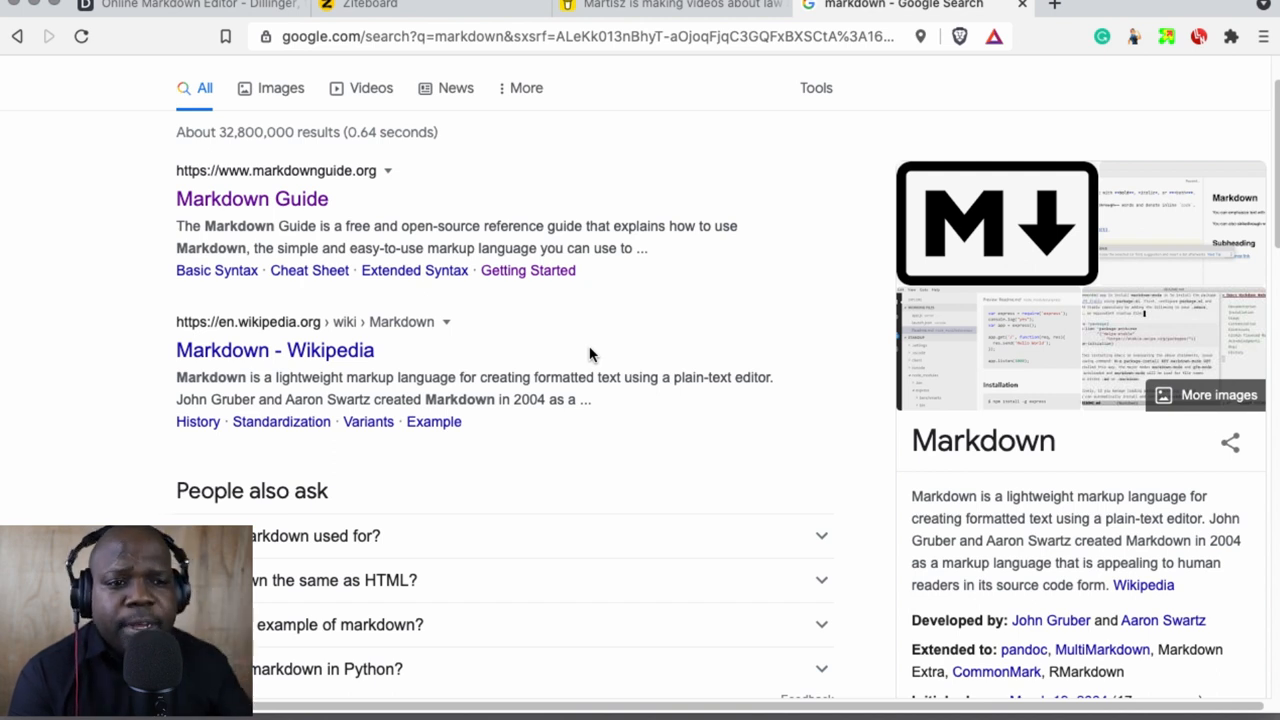
{"action": "mouse_move", "coordinate": [357, 252]}
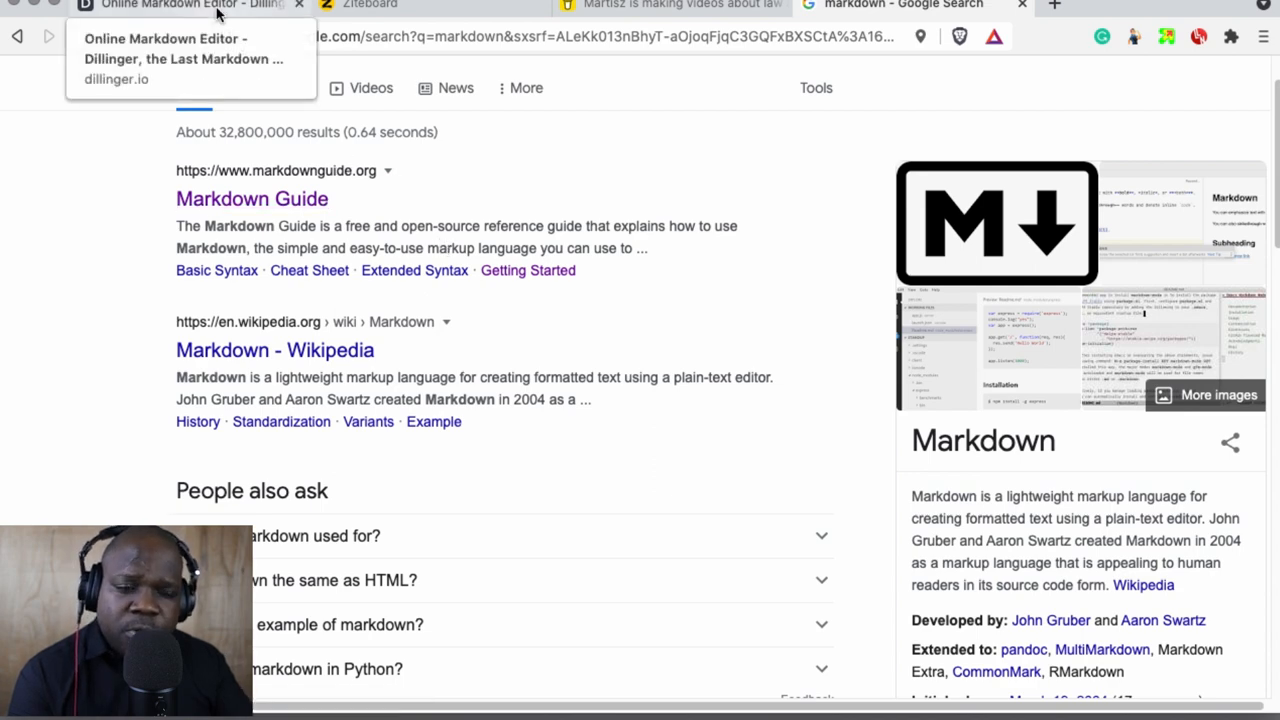
Step: Toggle between Address Change Notice.md in Dillinger and Ziteboard, ending on the whiteboard
{"action": "left_click", "coordinate": [190, 8]}
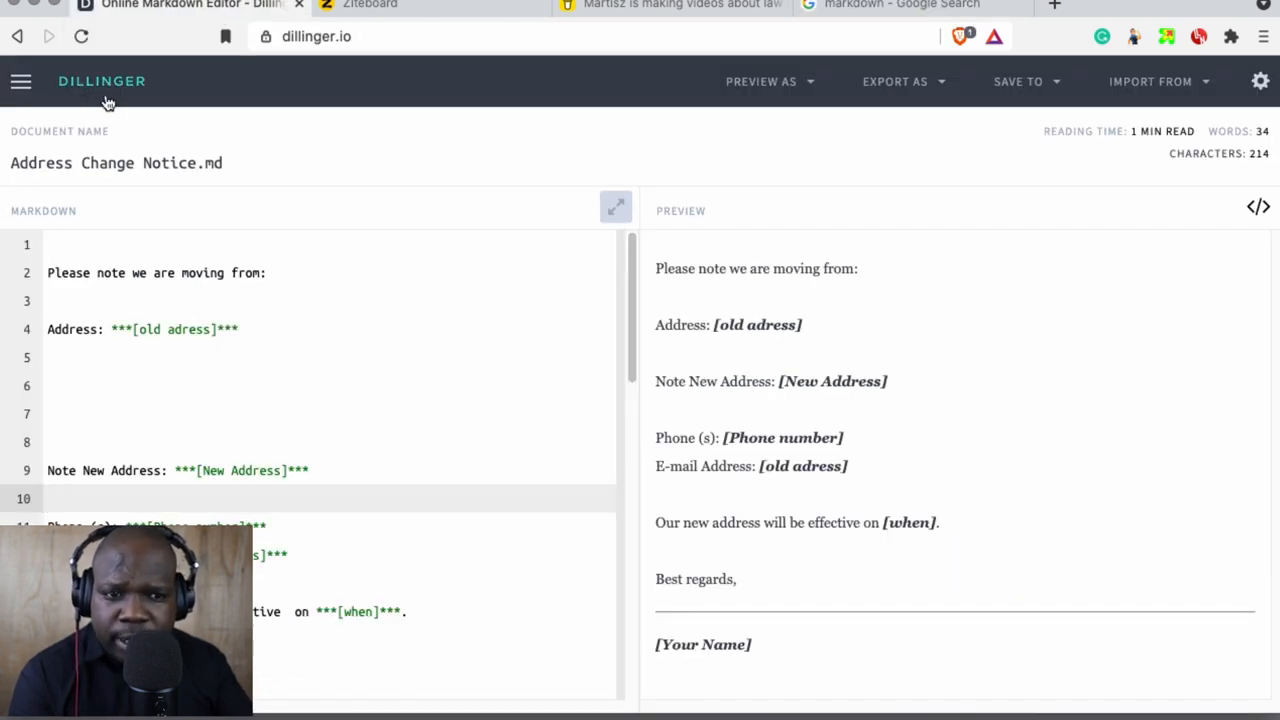
{"action": "mouse_move", "coordinate": [259, 121]}
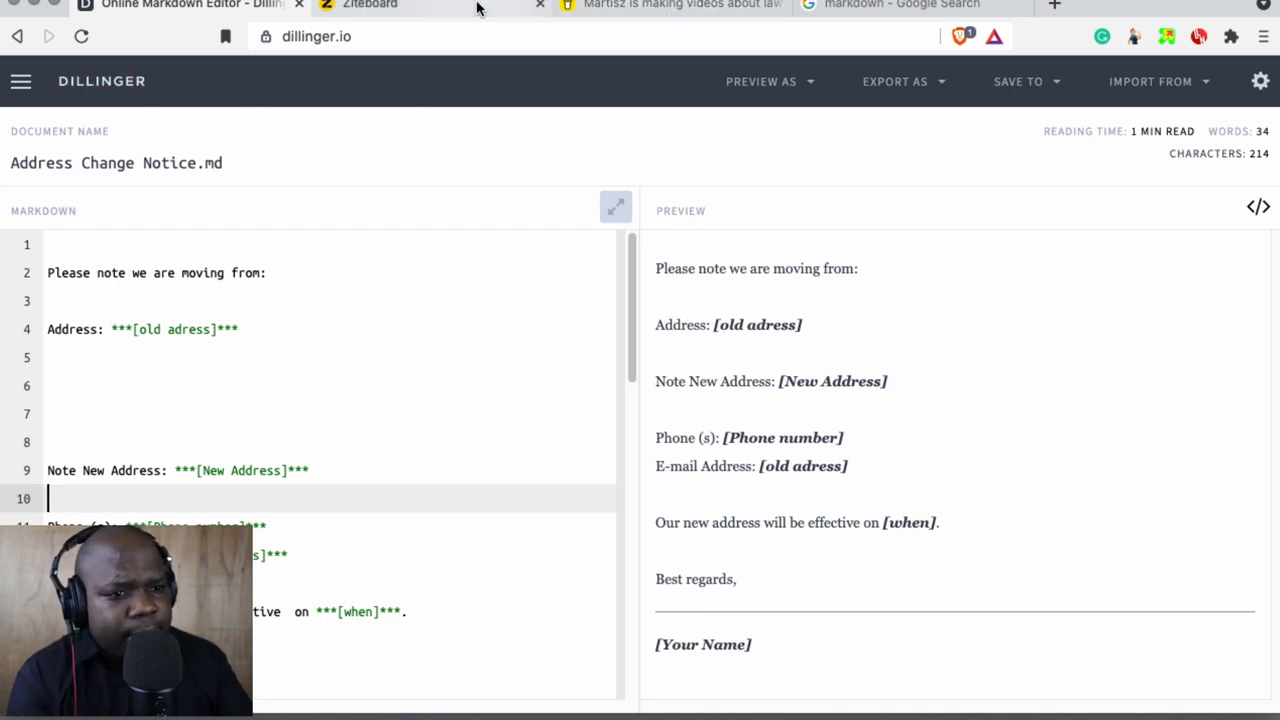
{"action": "left_click", "coordinate": [381, 5]}
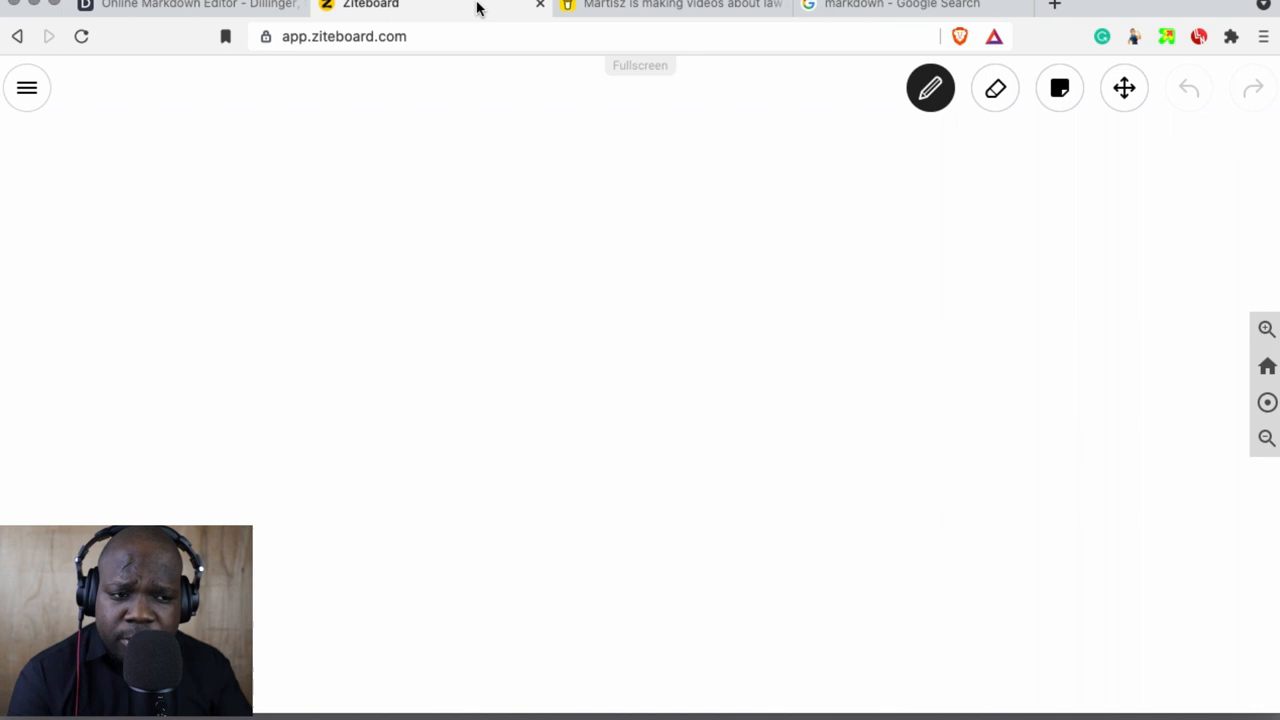
{"action": "mouse_move", "coordinate": [278, 30]}
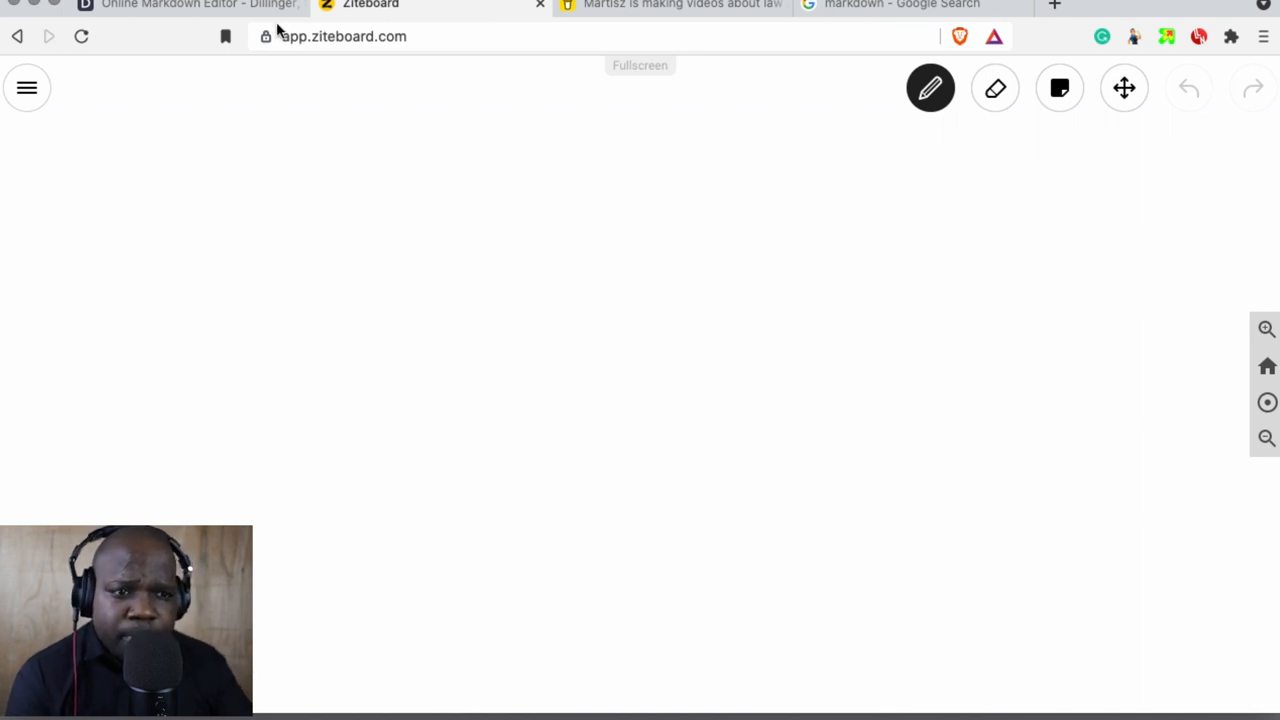
{"action": "left_click", "coordinate": [190, 5]}
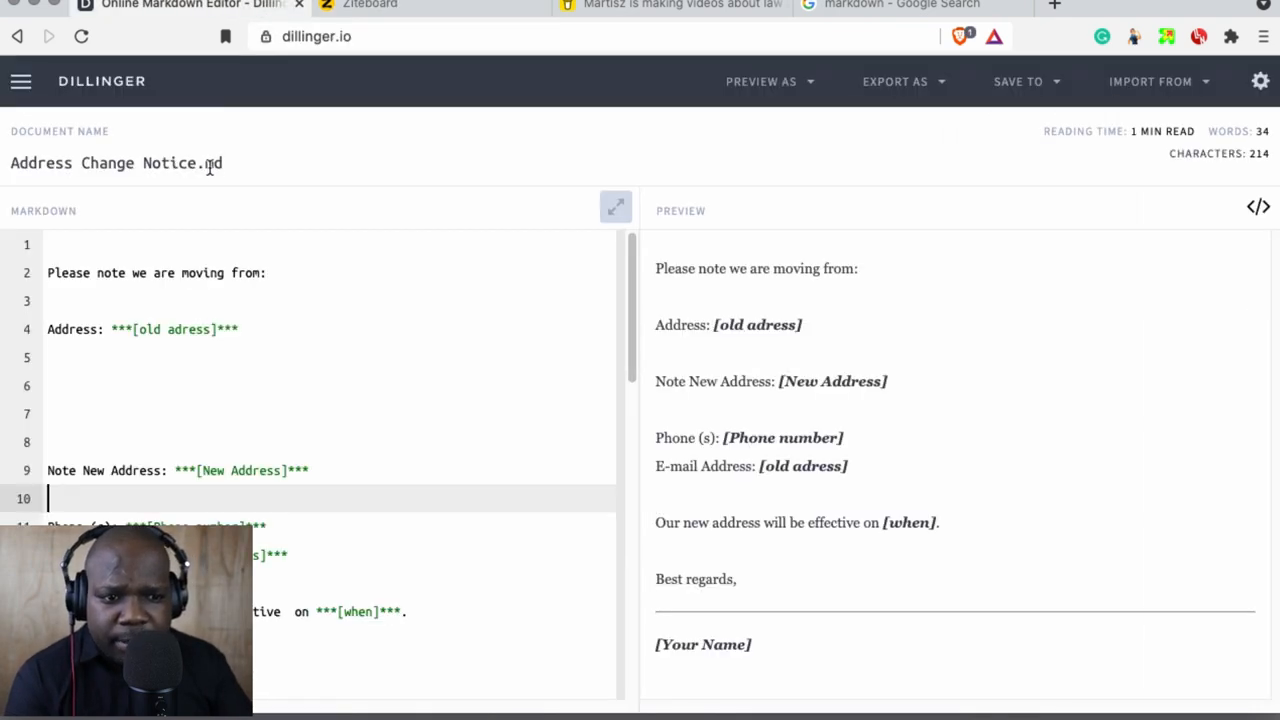
{"action": "left_click", "coordinate": [380, 5]}
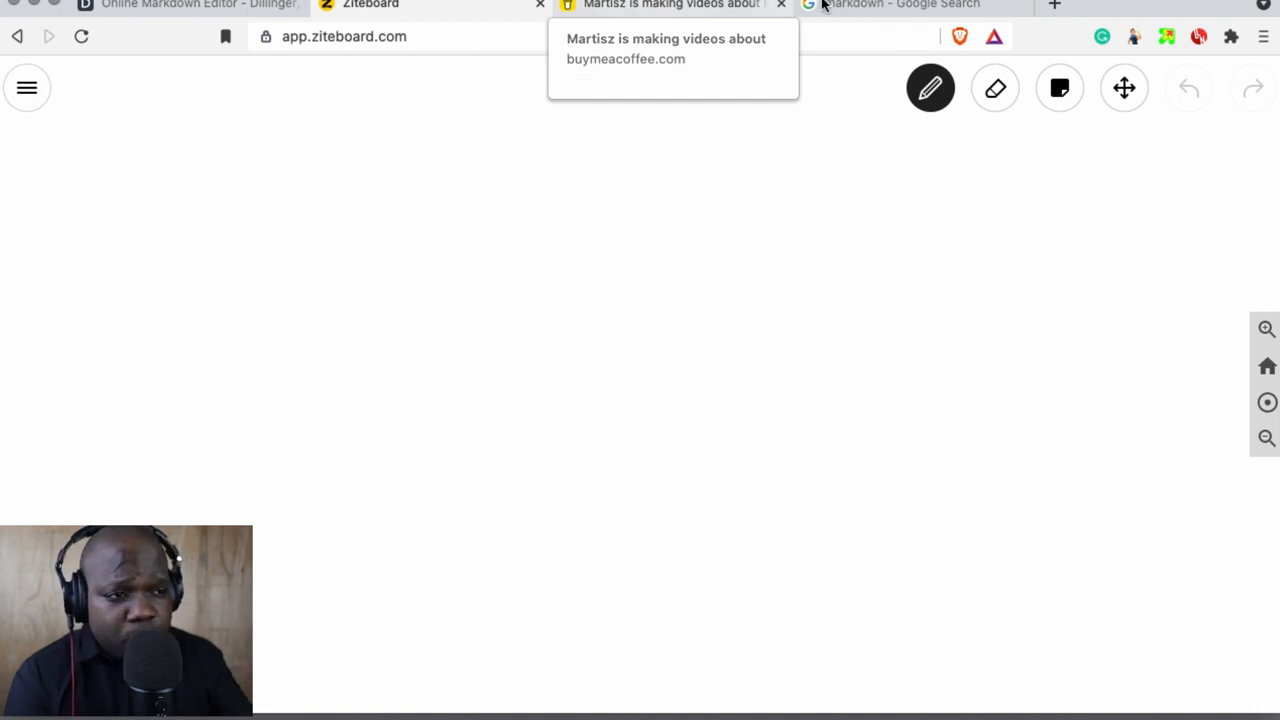
Step: On the Ziteboard canvas, hand-draw the box under D, the letter n, a dash and a second D
{"action": "left_click", "coordinate": [900, 5]}
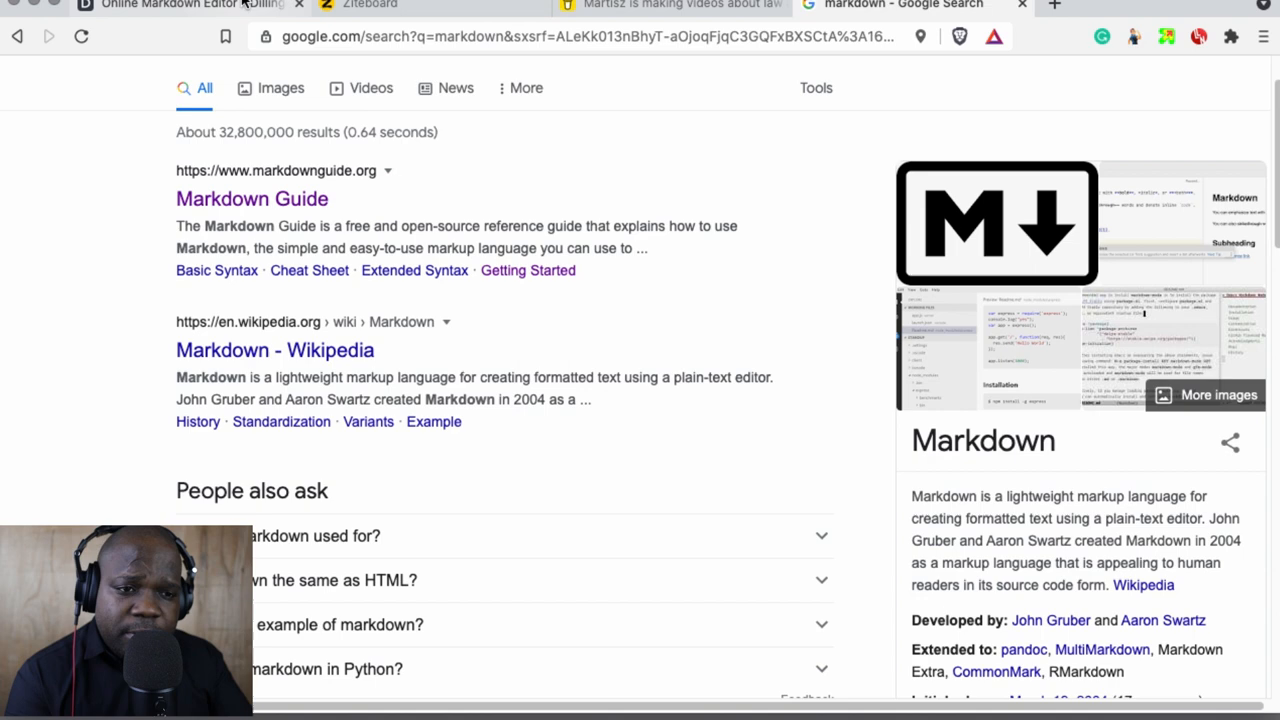
{"action": "left_click", "coordinate": [180, 6]}
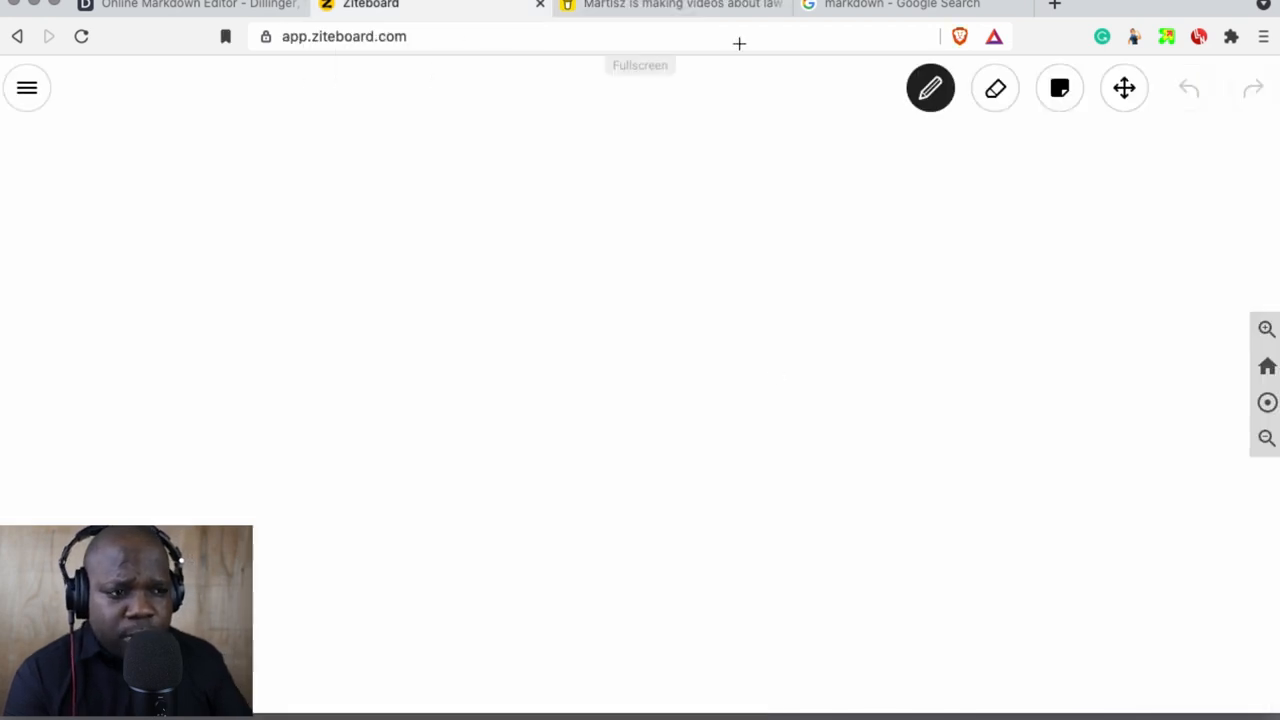
{"action": "mouse_move", "coordinate": [573, 10]}
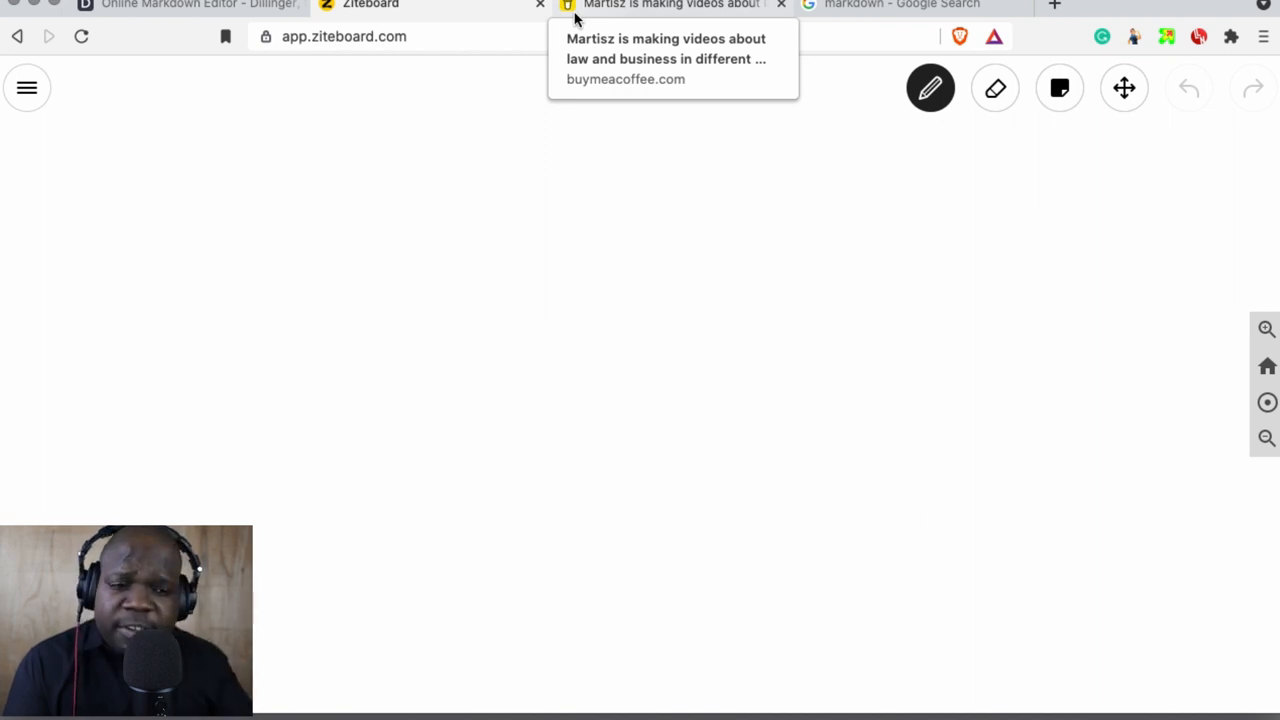
{"action": "mouse_move", "coordinate": [289, 222]}
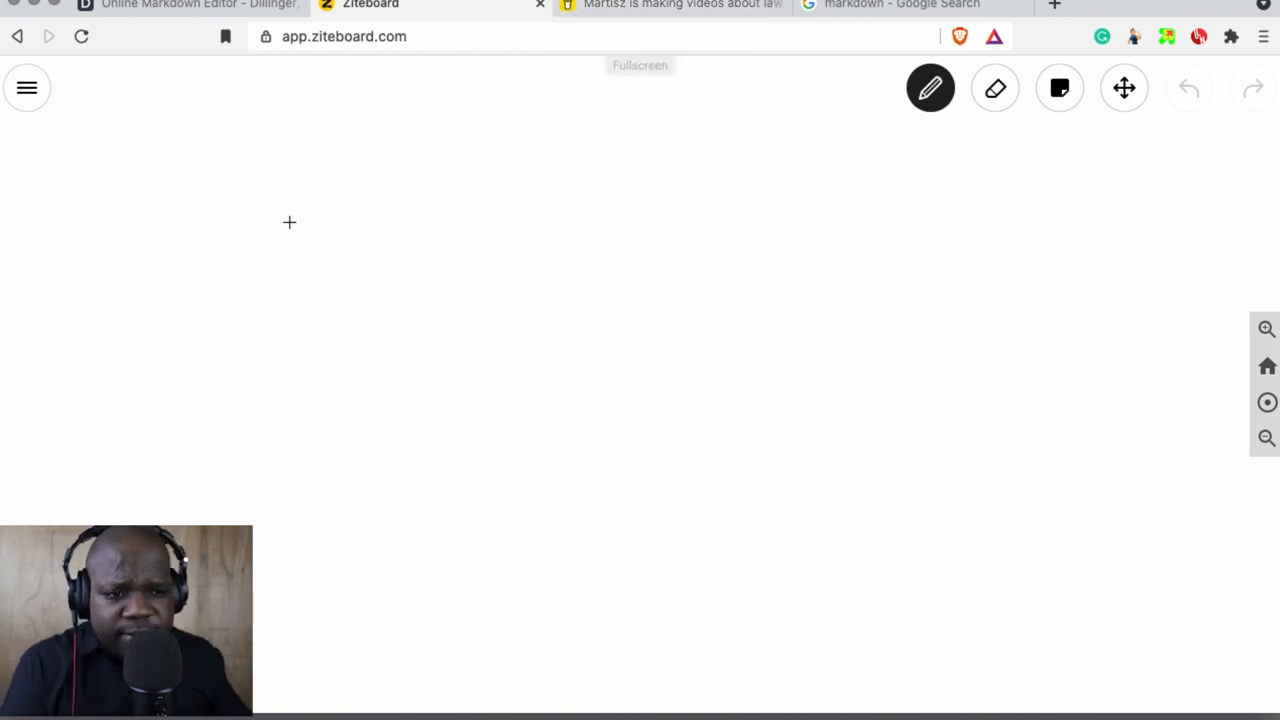
{"action": "mouse_move", "coordinate": [211, 169]}
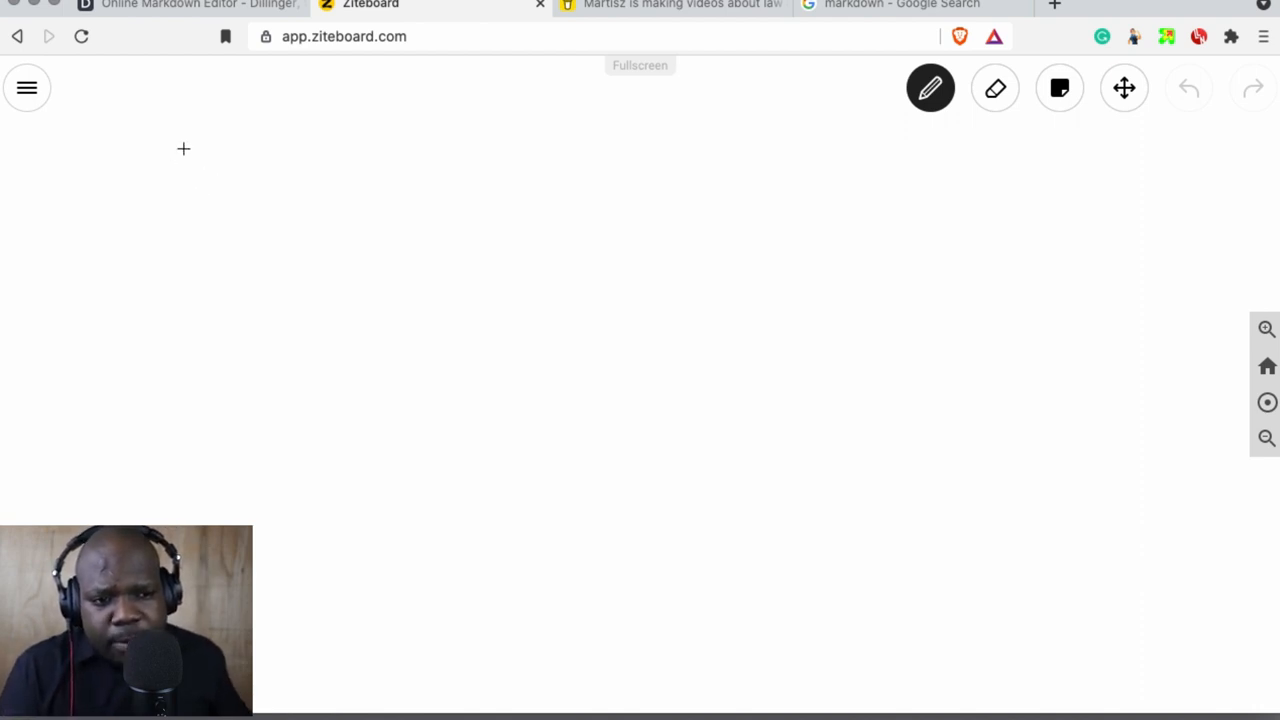
{"action": "left_click_drag", "start_coordinate": [185, 160], "coordinate": [205, 290]}
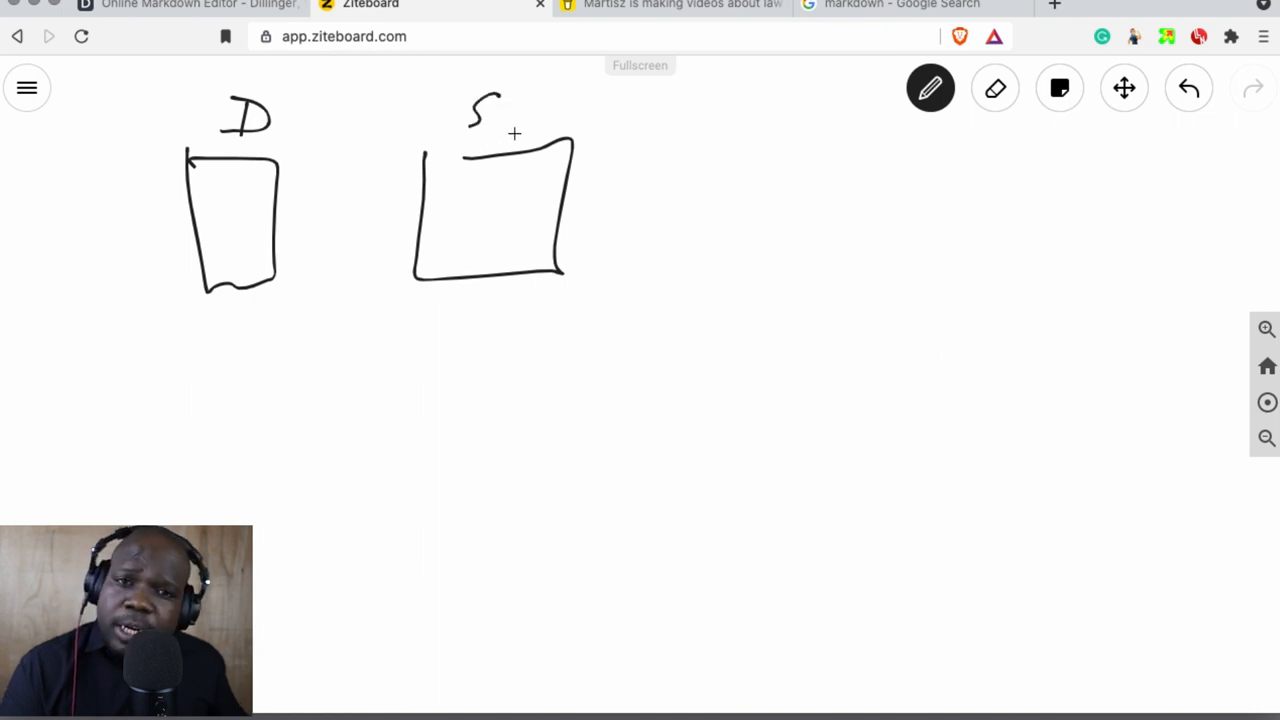
{"action": "mouse_move", "coordinate": [478, 249]}
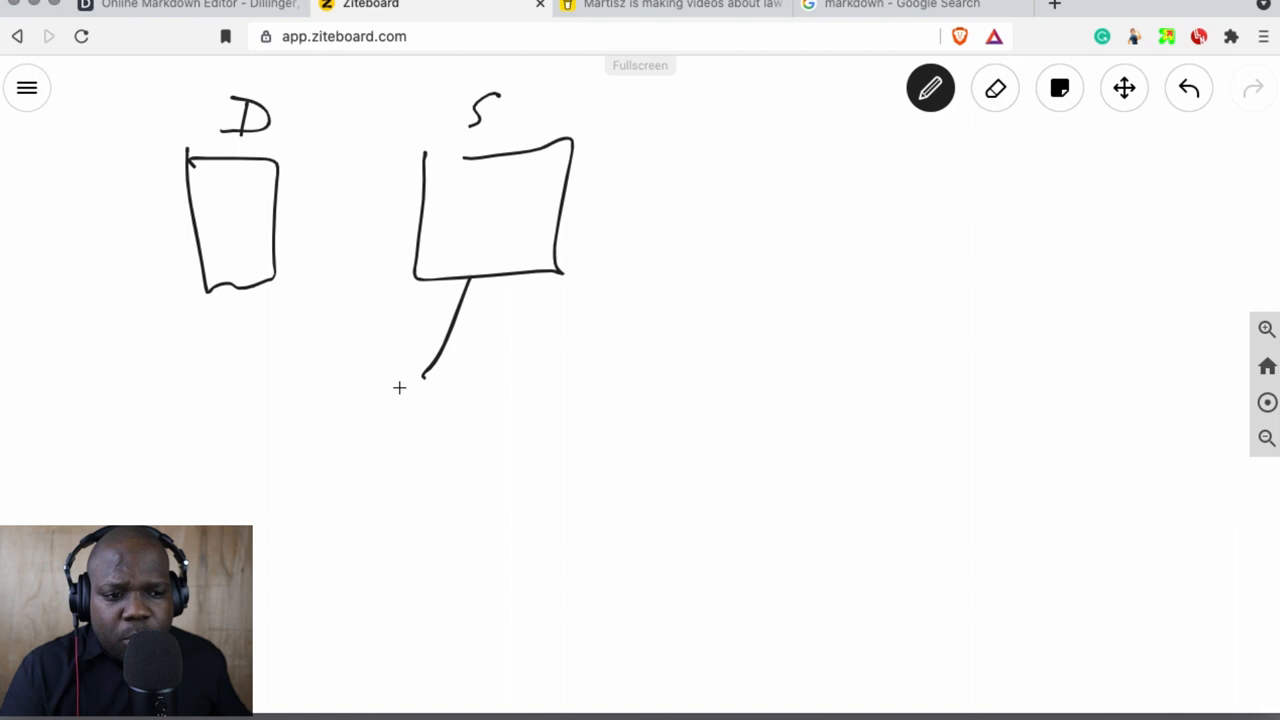
{"action": "left_click_drag", "start_coordinate": [520, 265], "coordinate": [545, 365]}
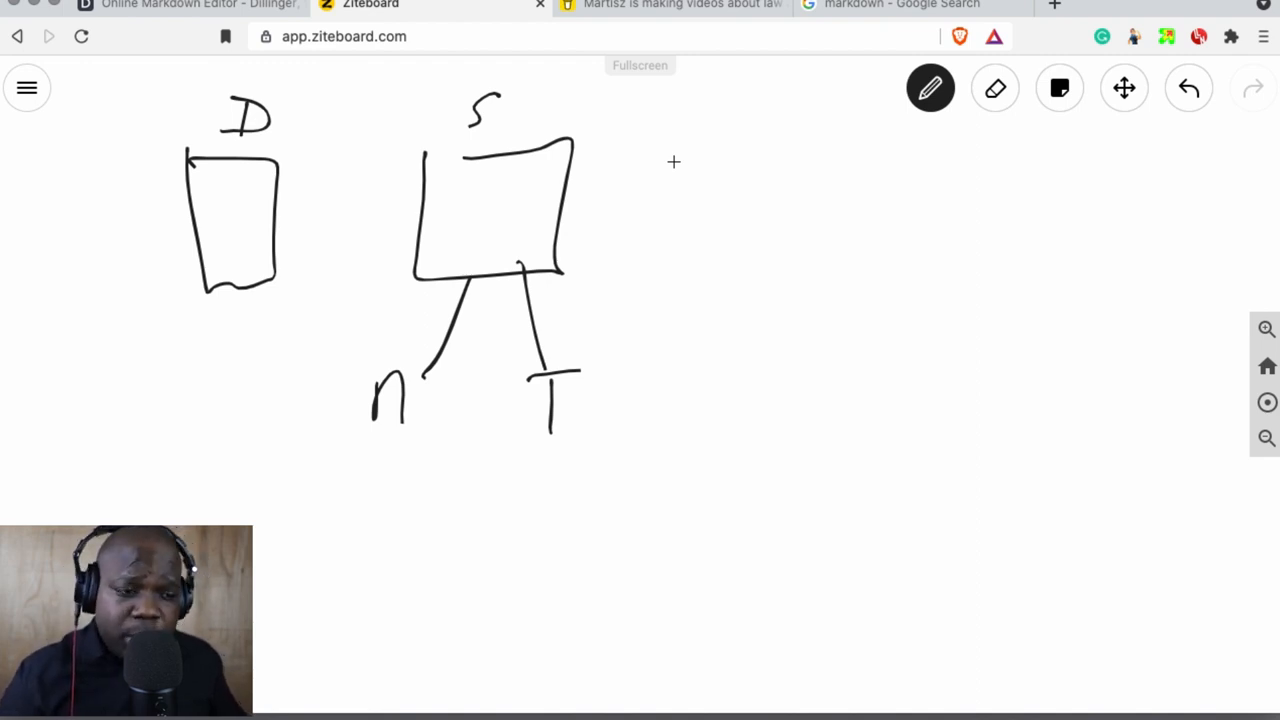
{"action": "left_click_drag", "start_coordinate": [625, 210], "coordinate": [675, 200]}
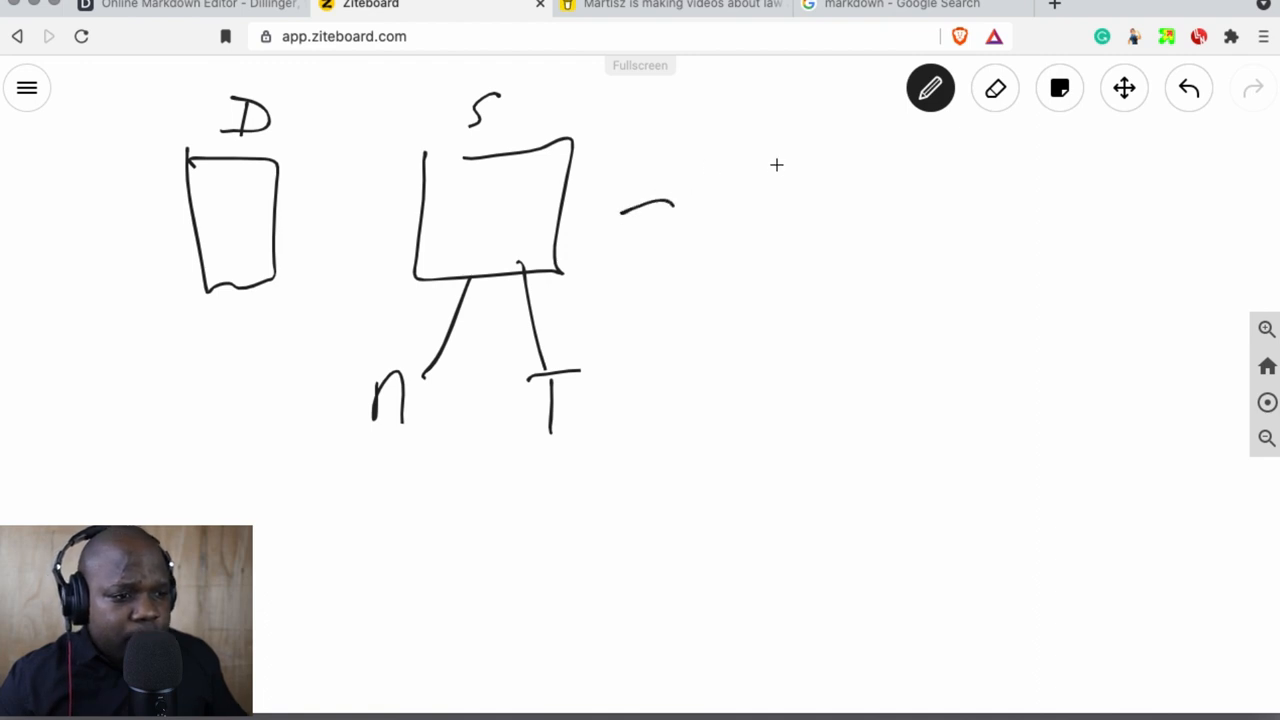
{"action": "left_click_drag", "start_coordinate": [740, 120], "coordinate": [800, 170]}
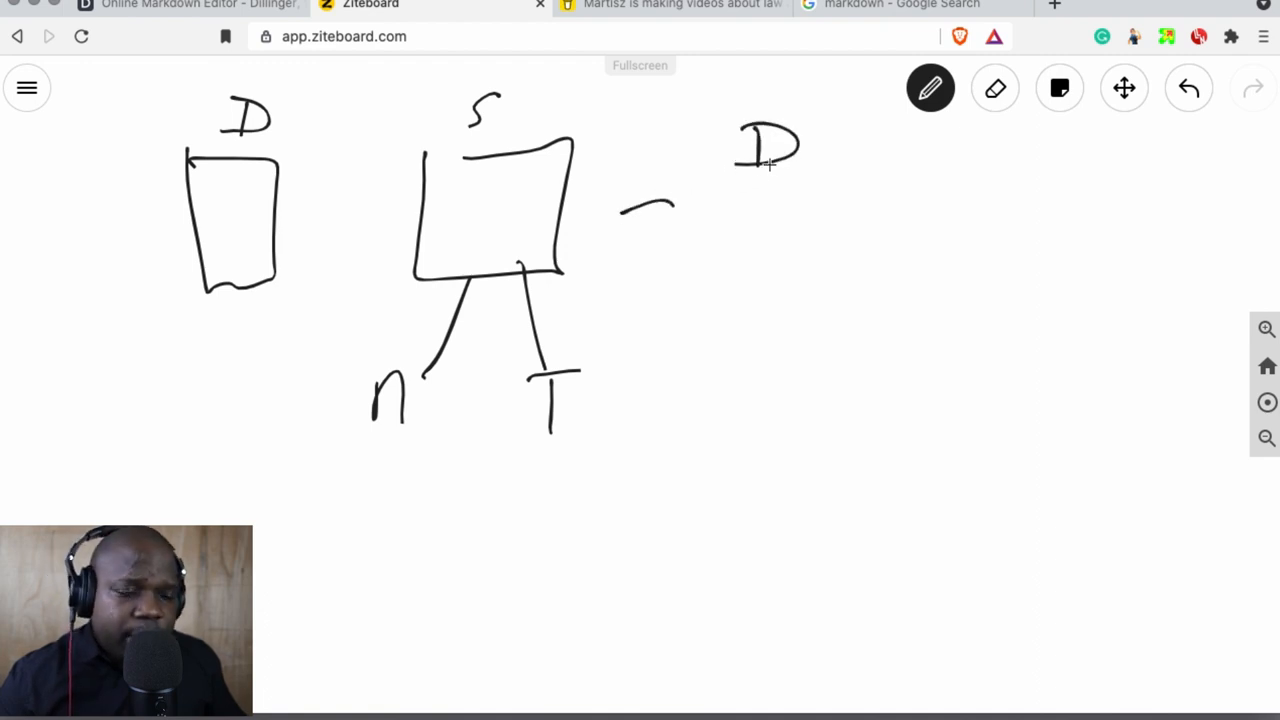
{"action": "mouse_move", "coordinate": [697, 137]}
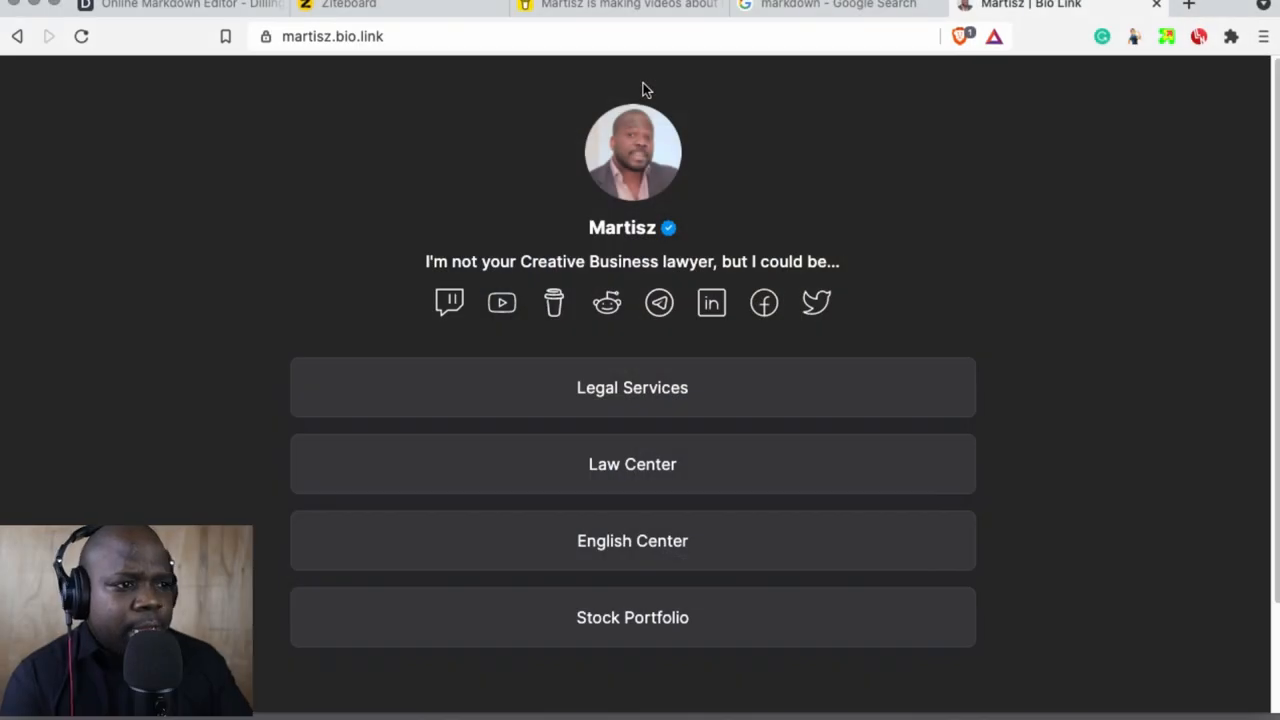
{"action": "mouse_move", "coordinate": [685, 163]}
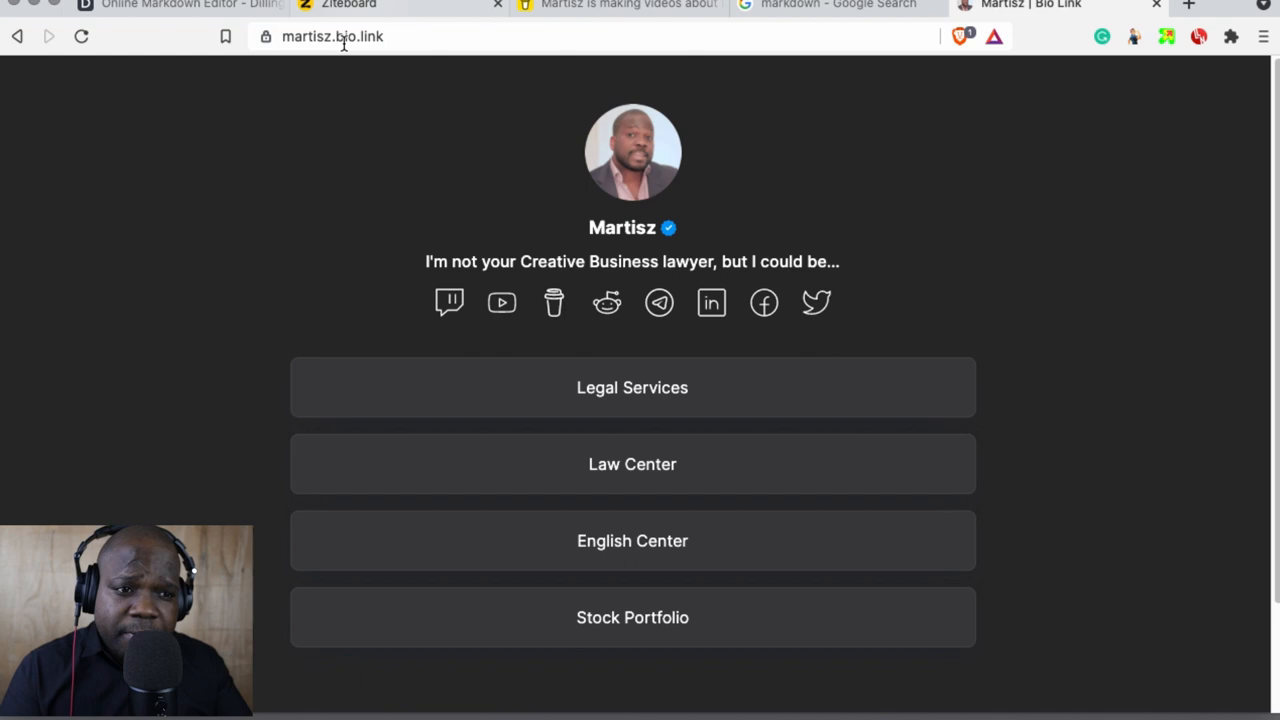
{"action": "mouse_move", "coordinate": [372, 95]}
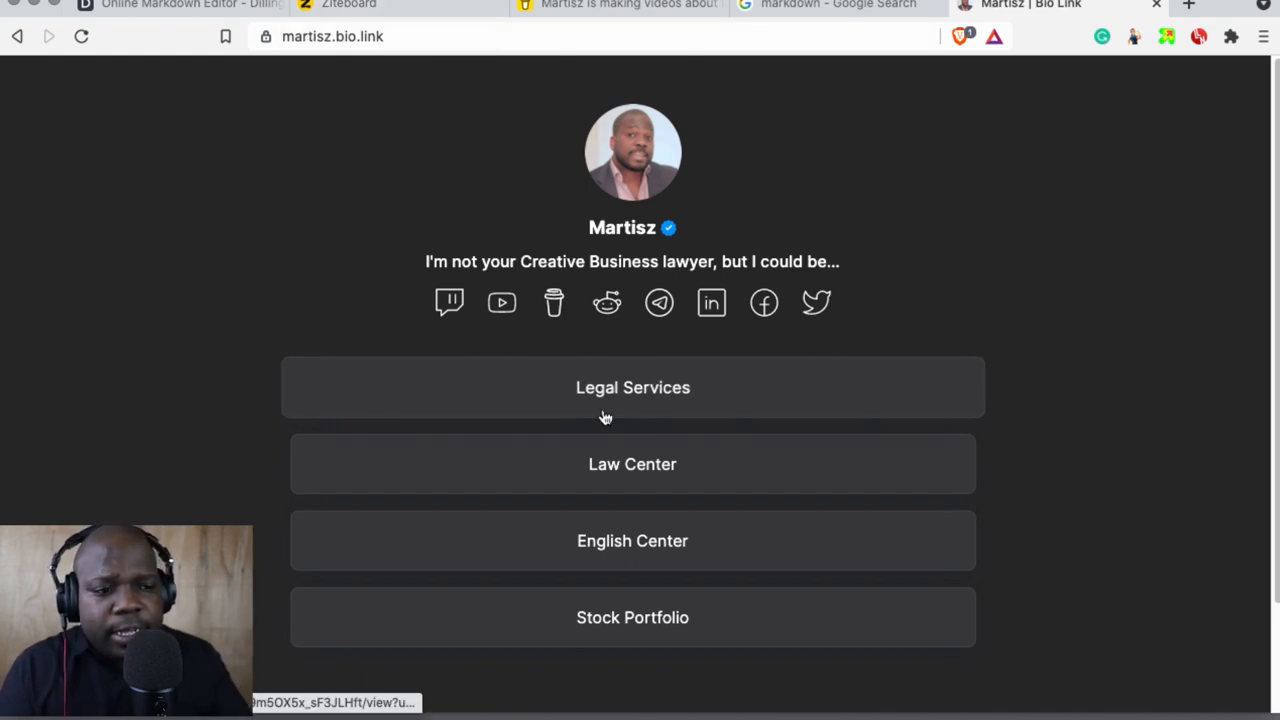
{"action": "mouse_move", "coordinate": [608, 535]}
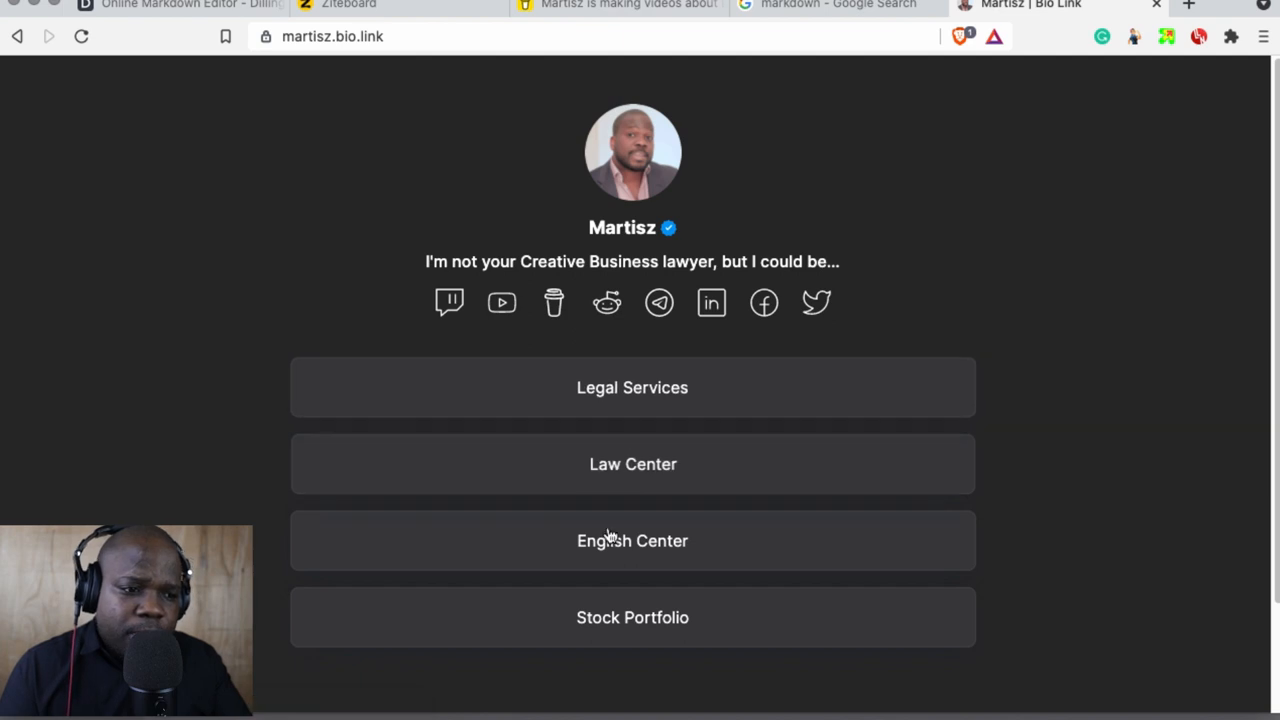
{"action": "mouse_move", "coordinate": [621, 470]}
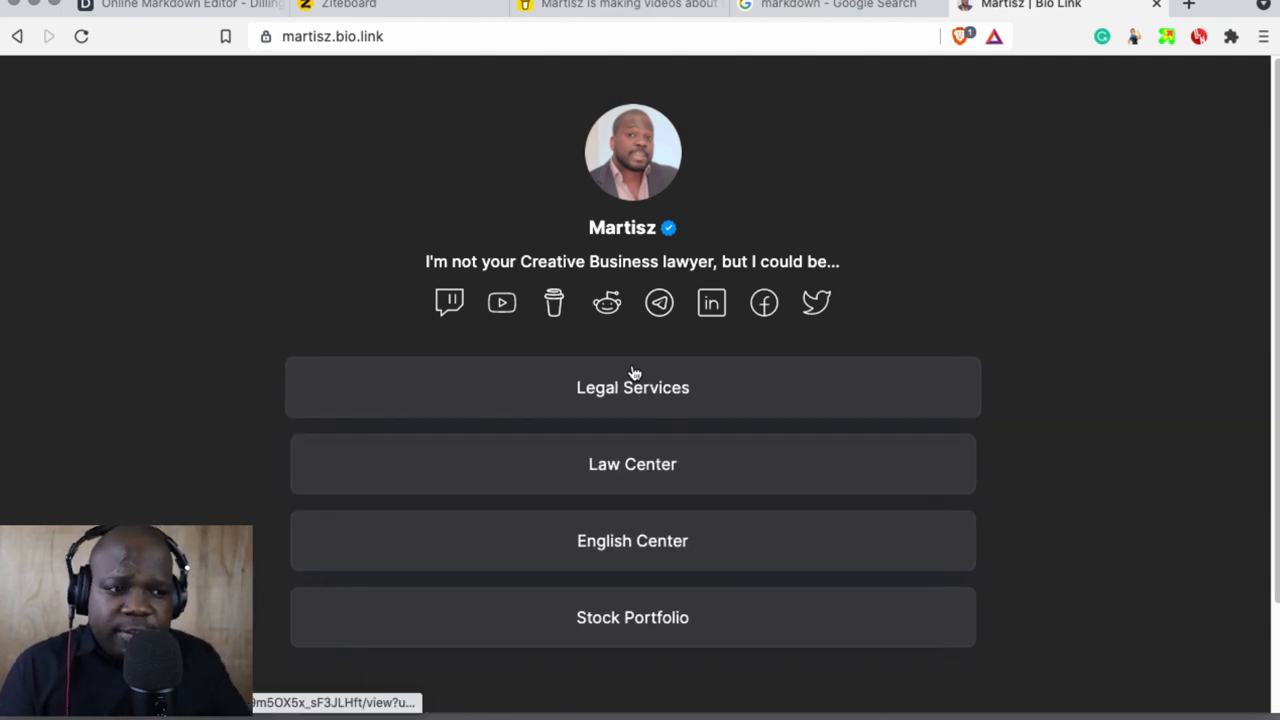
{"action": "mouse_move", "coordinate": [583, 454]}
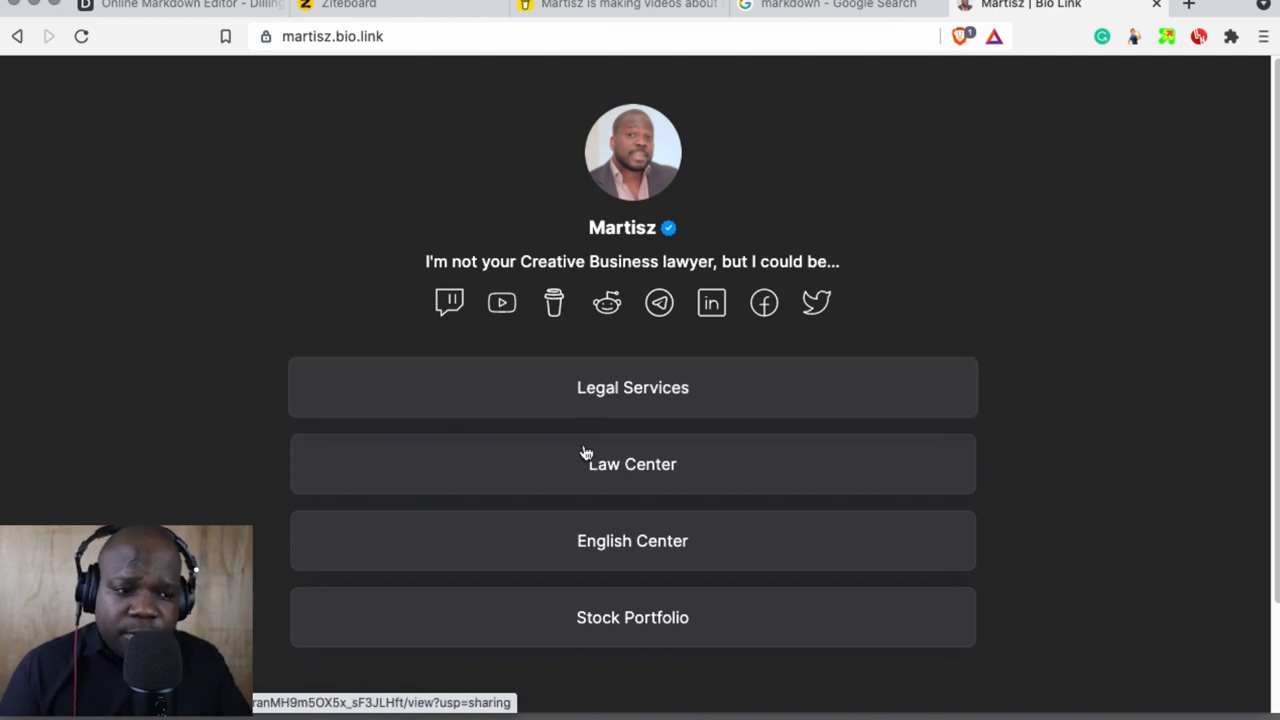
{"action": "mouse_move", "coordinate": [591, 480]}
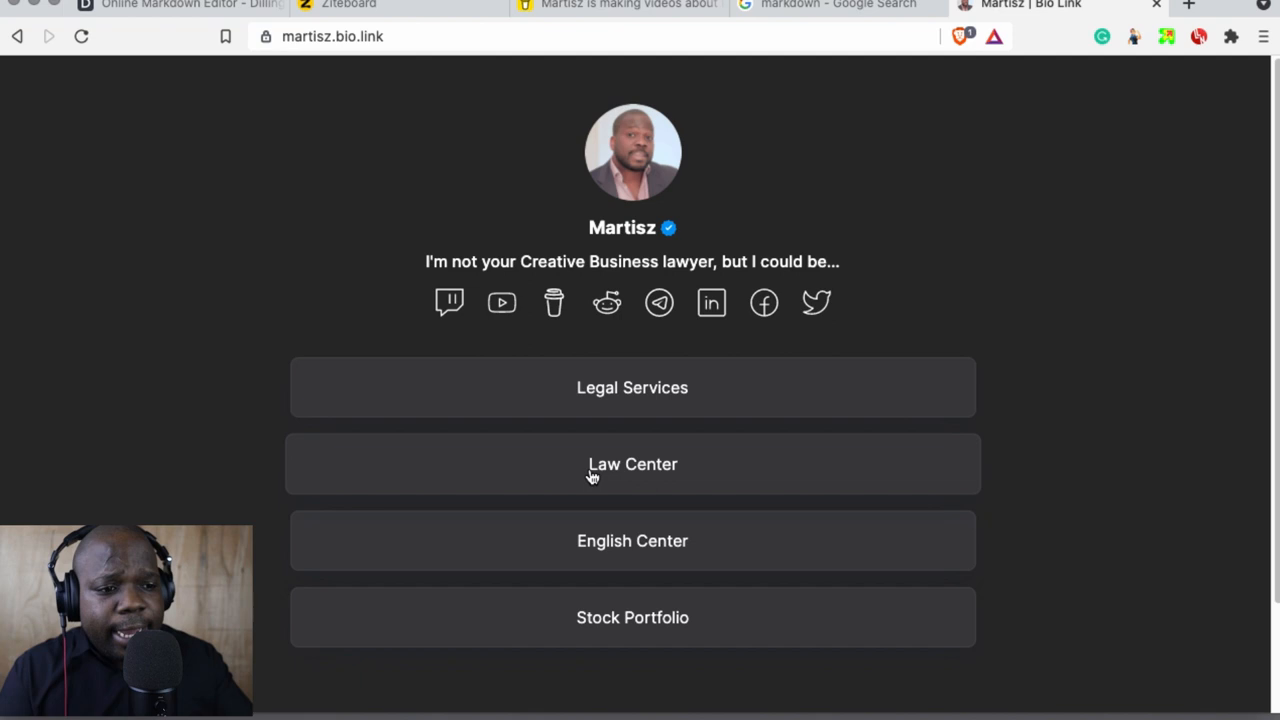
{"action": "mouse_move", "coordinate": [647, 370]}
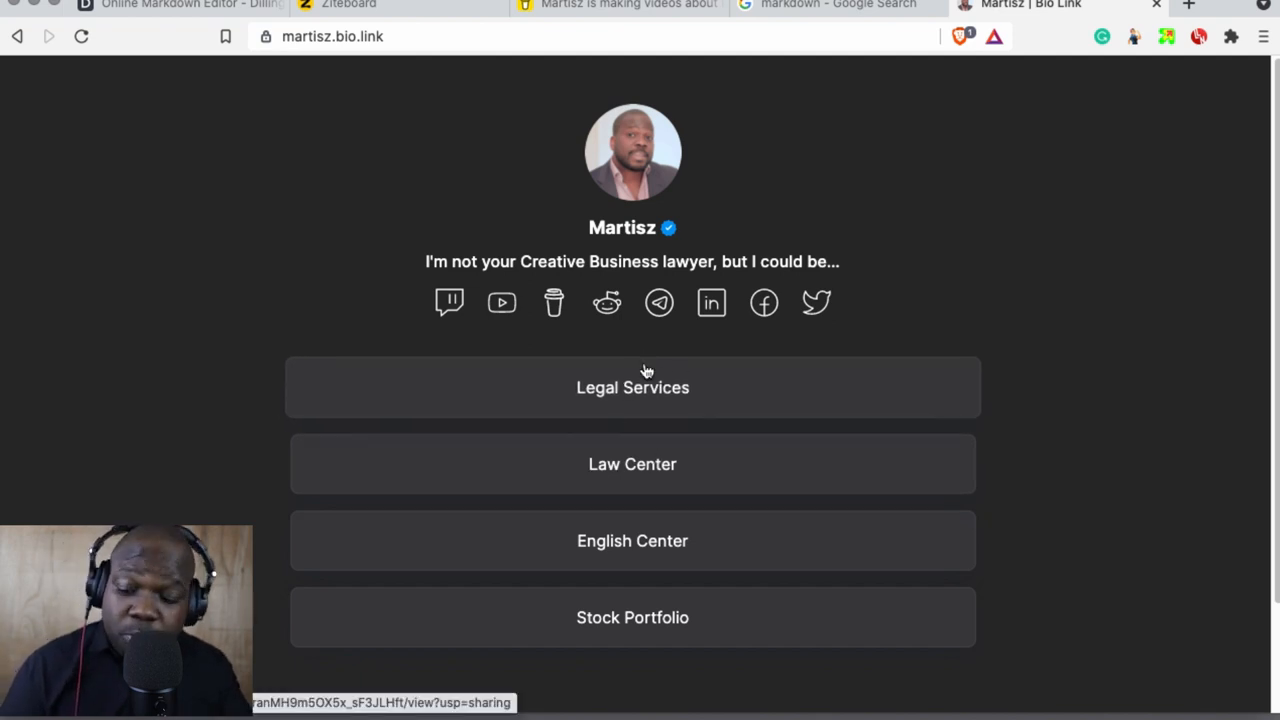
{"action": "mouse_move", "coordinate": [696, 318]}
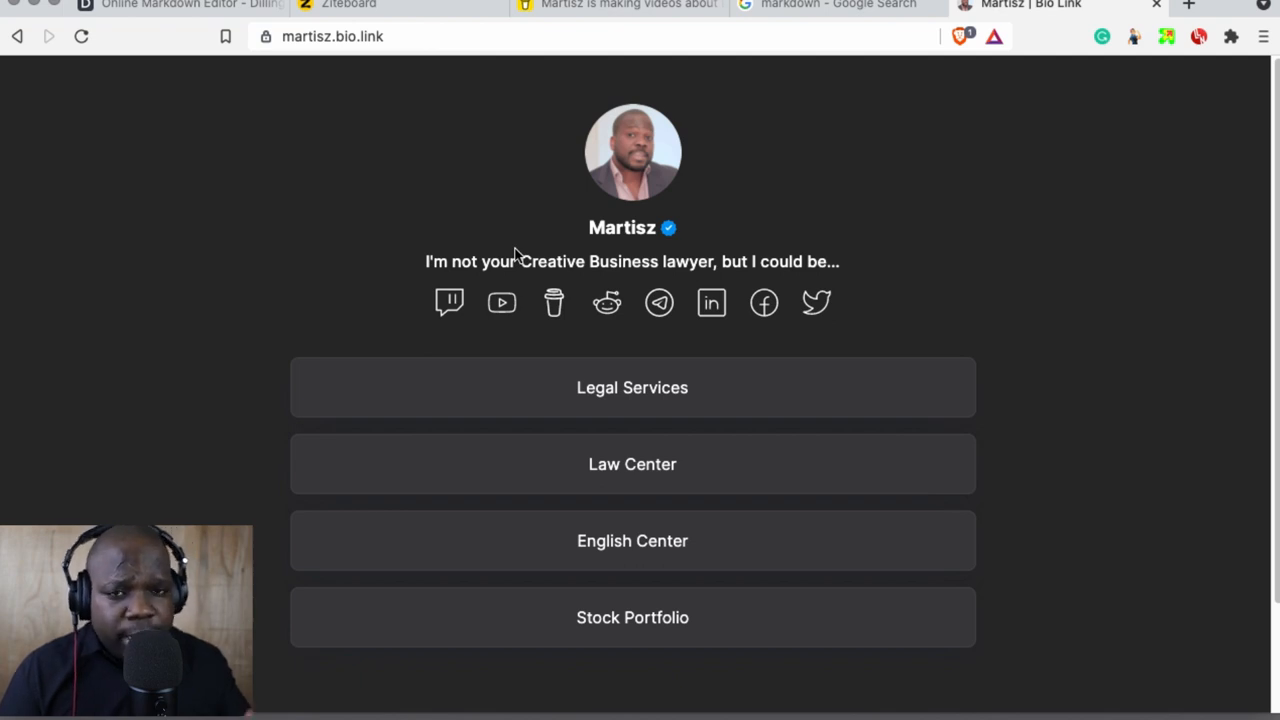
{"action": "mouse_move", "coordinate": [659, 303]}
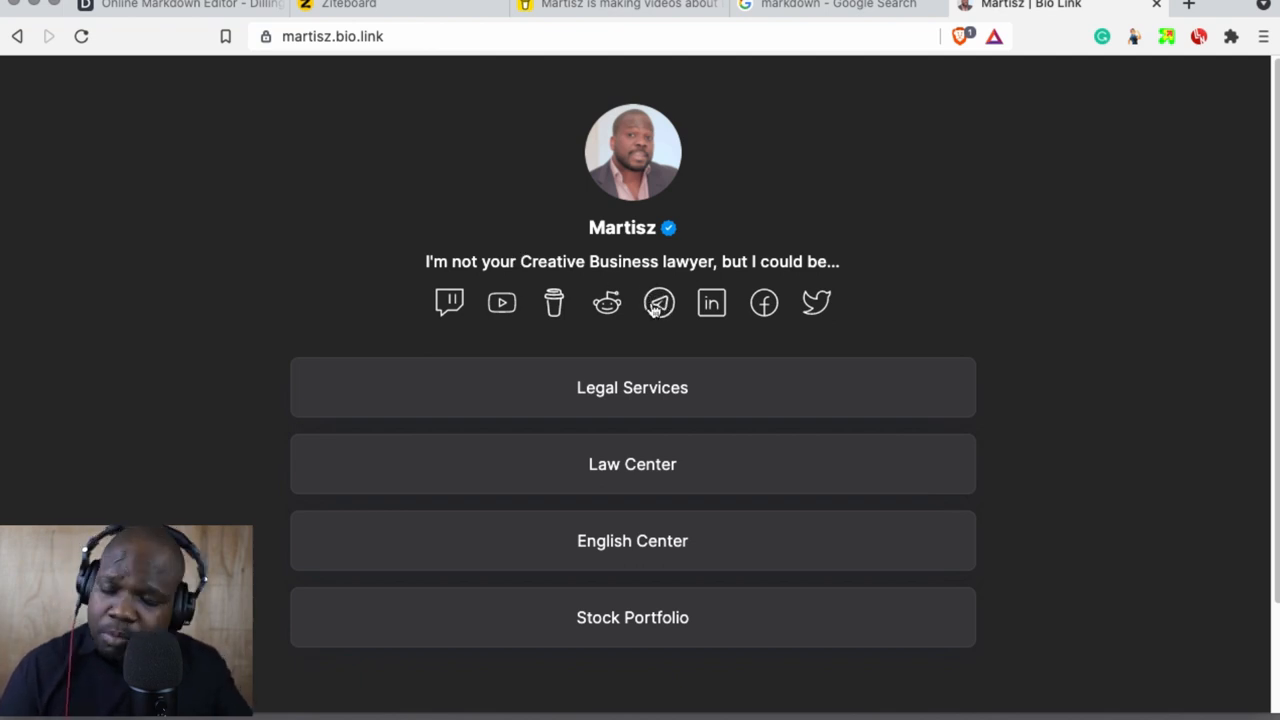
{"action": "mouse_move", "coordinate": [603, 303]}
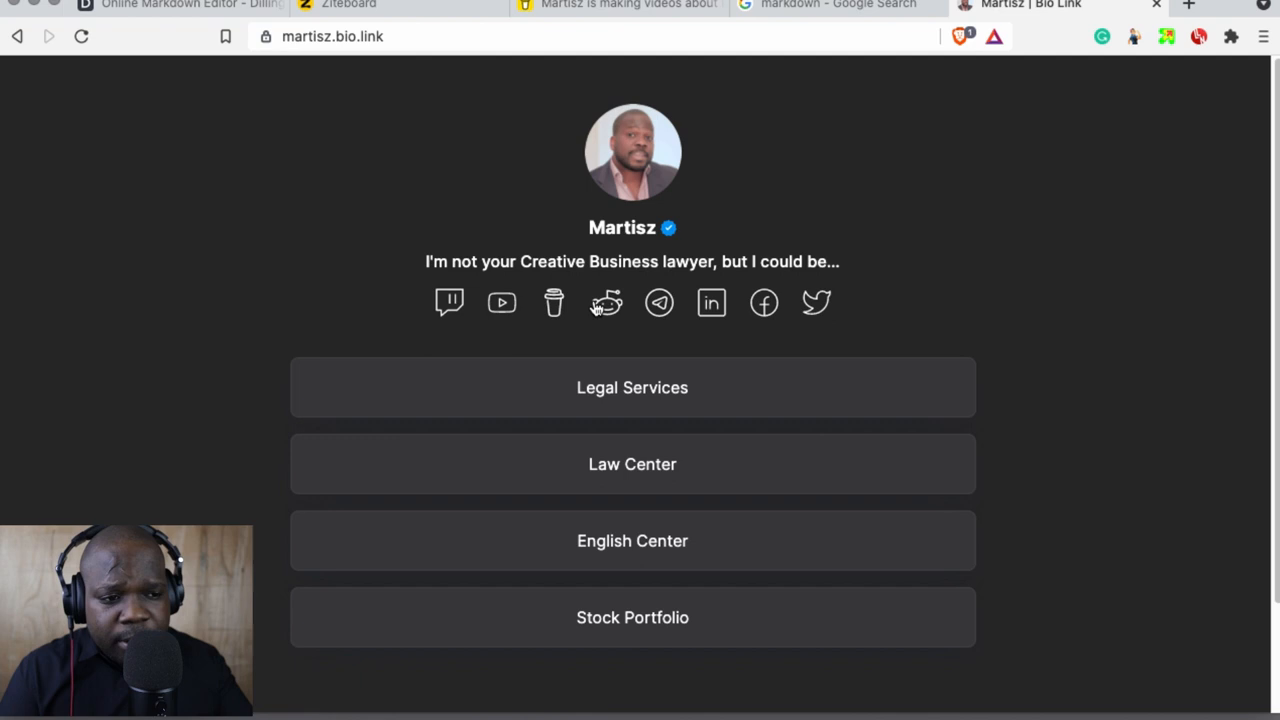
{"action": "mouse_move", "coordinate": [730, 172]}
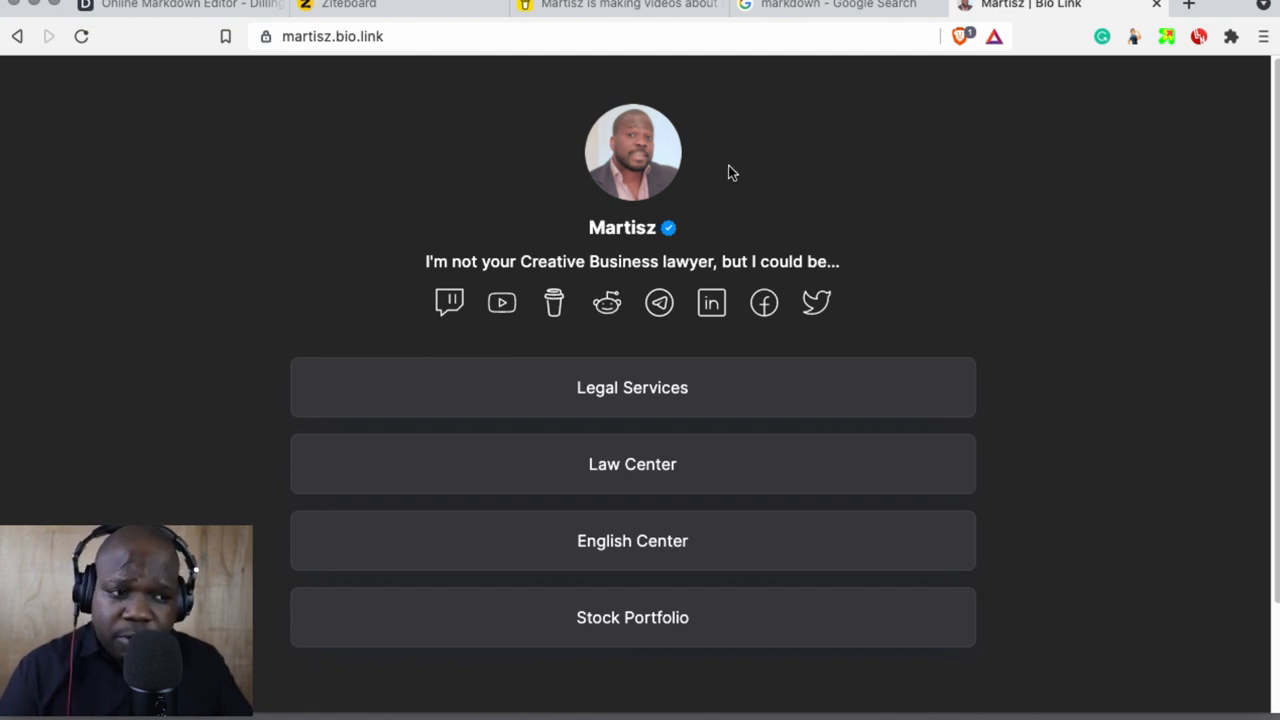
{"action": "mouse_move", "coordinate": [127, 117]}
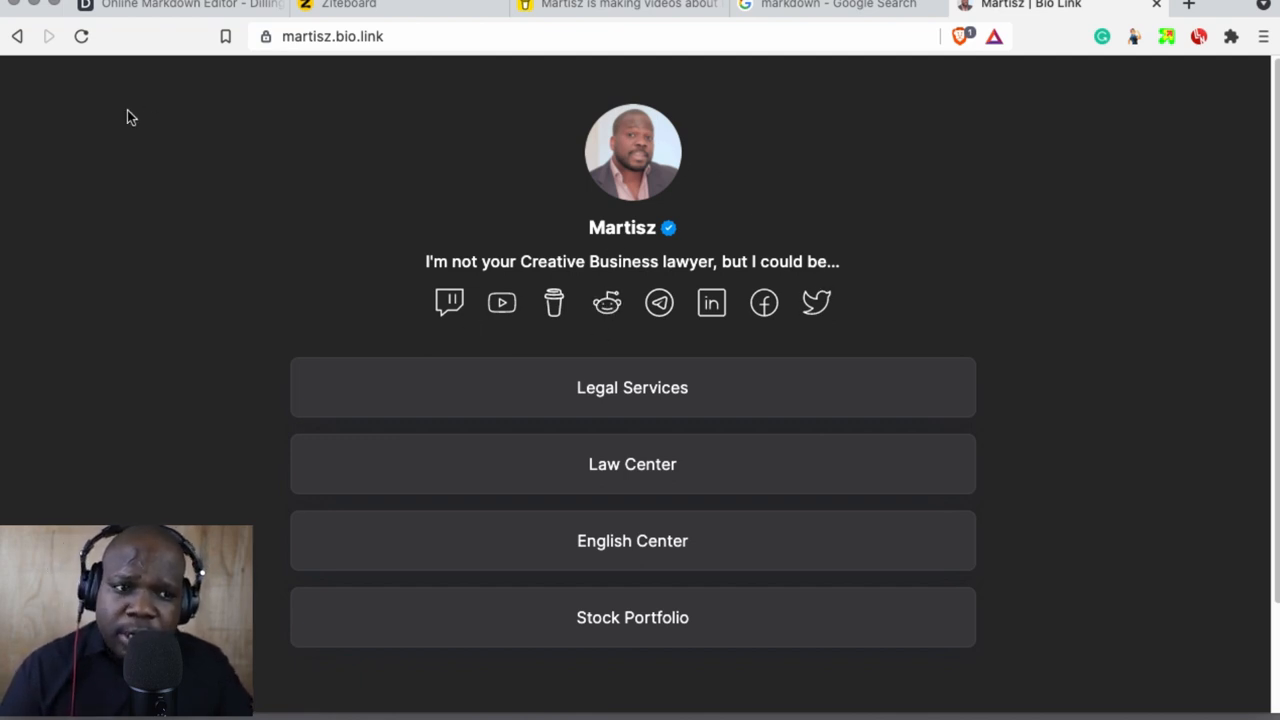
{"action": "mouse_move", "coordinate": [382, 63]}
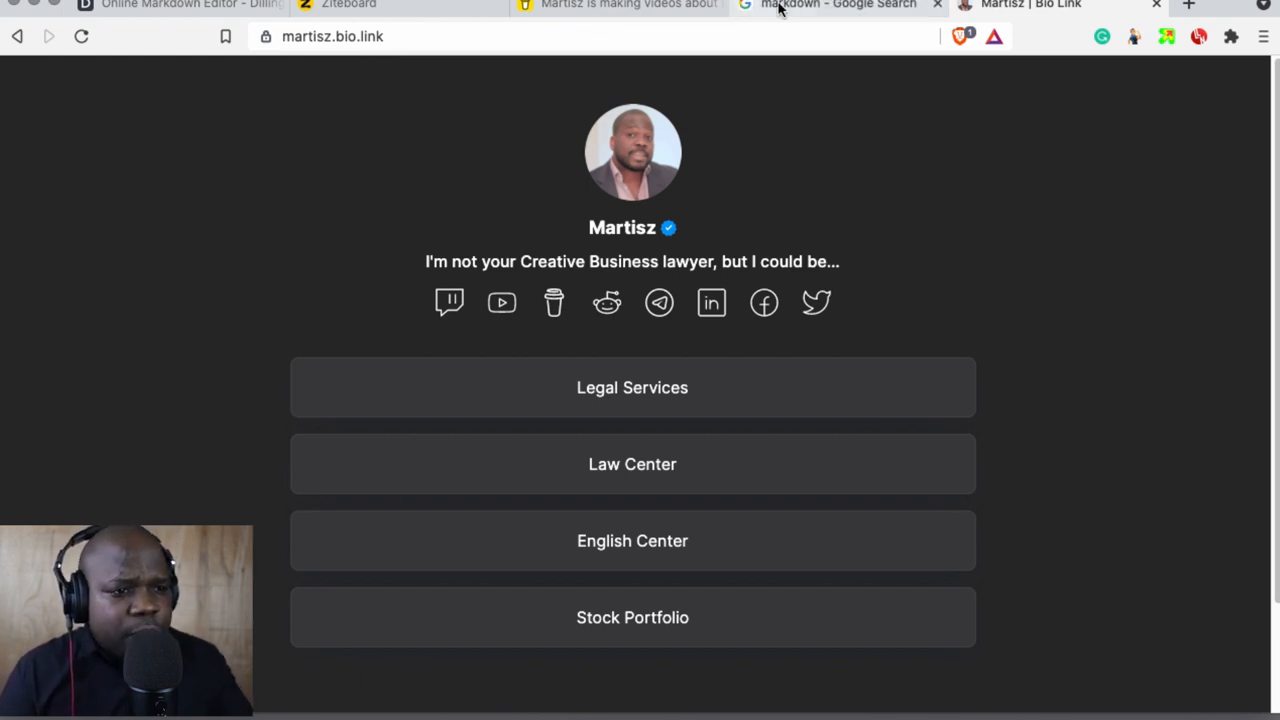
Step: Pass the markdown results tab to reach Martisz's Buy Me a Coffee page with its quote banner
{"action": "left_click", "coordinate": [835, 5]}
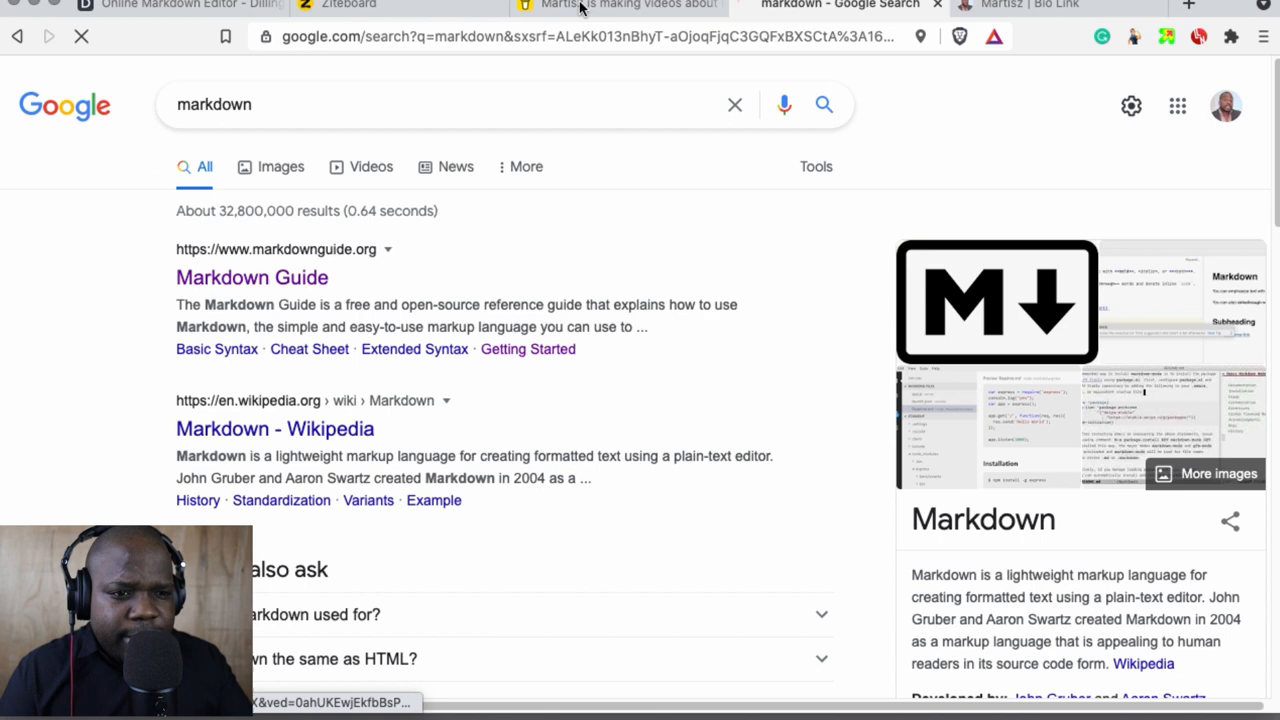
{"action": "left_click", "coordinate": [620, 5]}
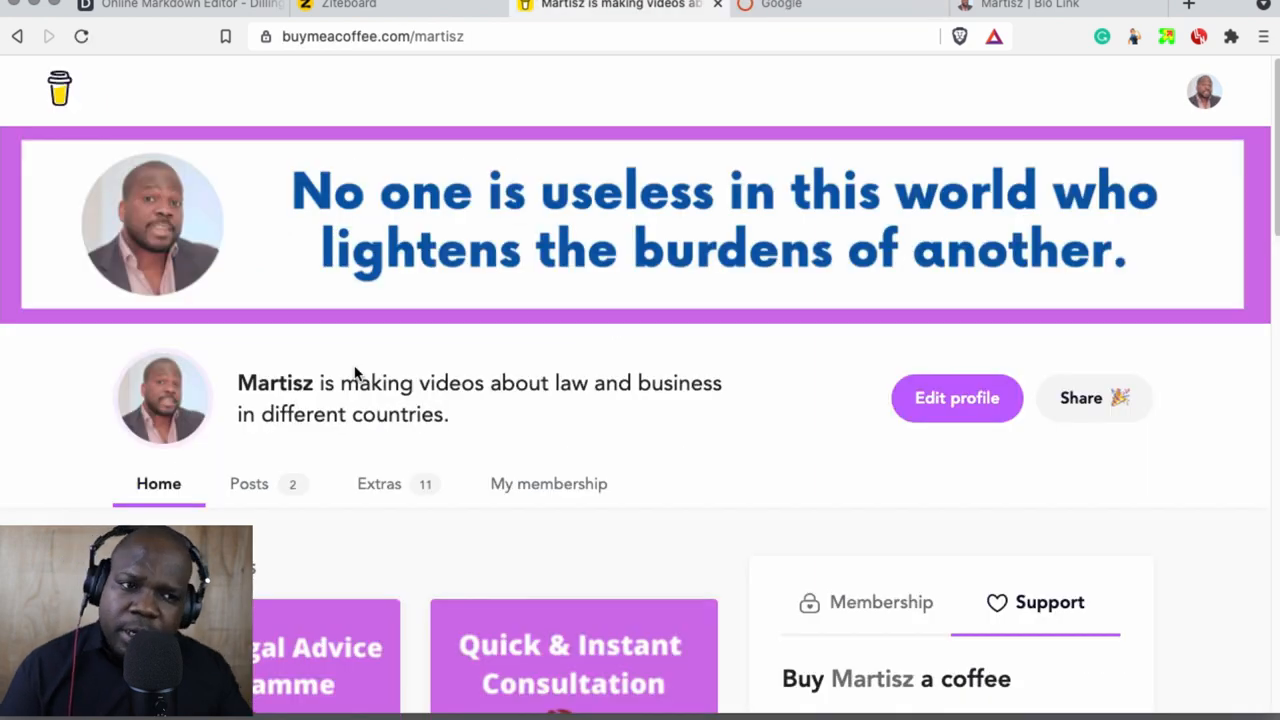
{"action": "mouse_move", "coordinate": [289, 278]}
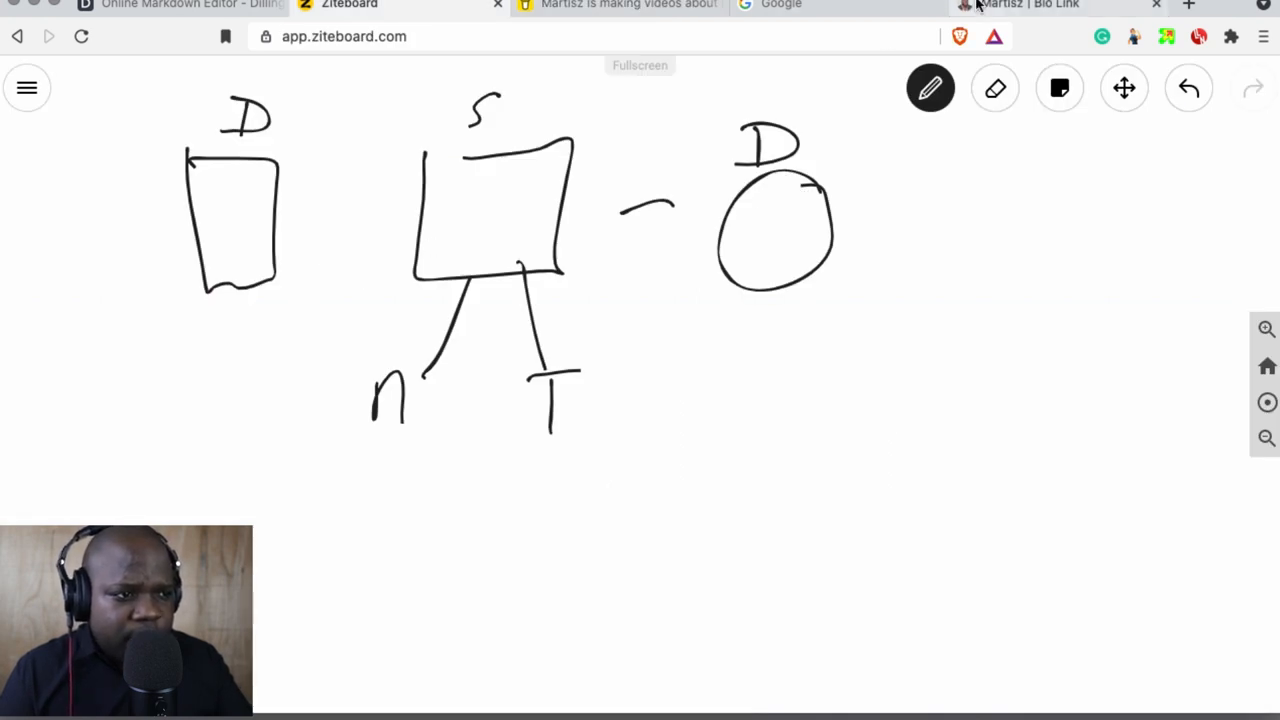
Step: Switch to the Martisz | Bio Link tab showing its four service links
{"action": "left_click", "coordinate": [1040, 6]}
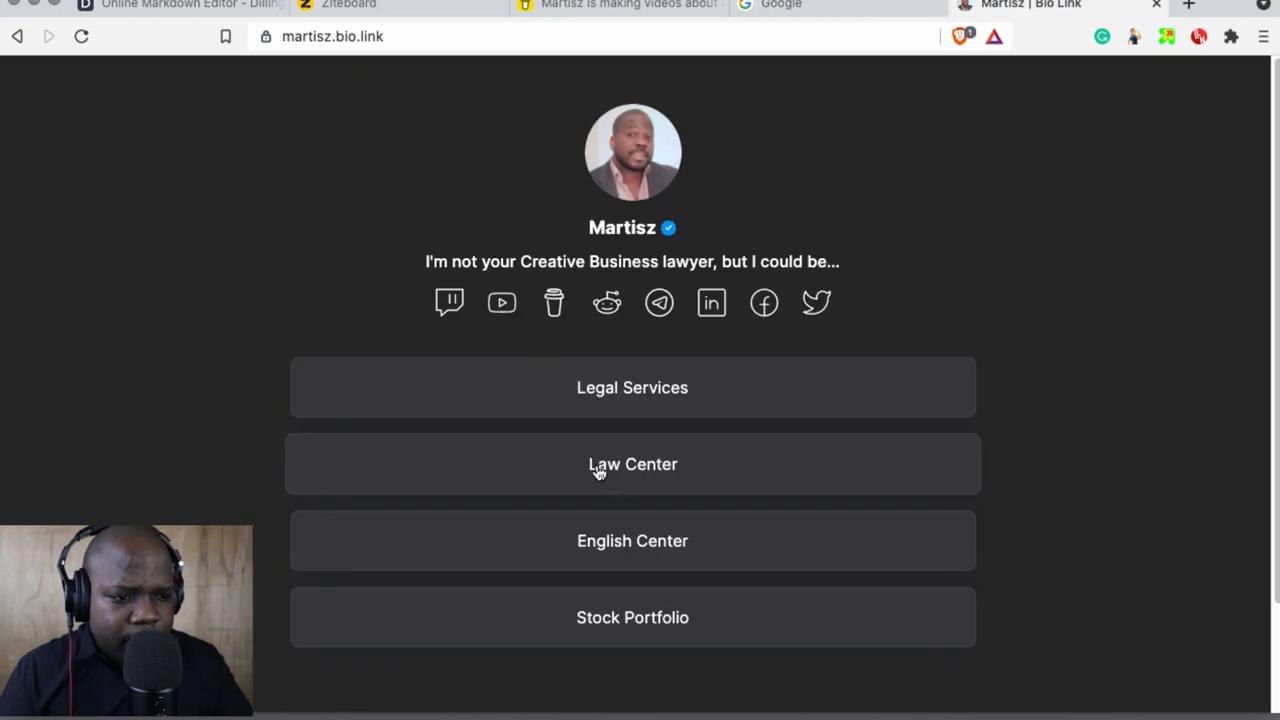
{"action": "mouse_move", "coordinate": [569, 440]}
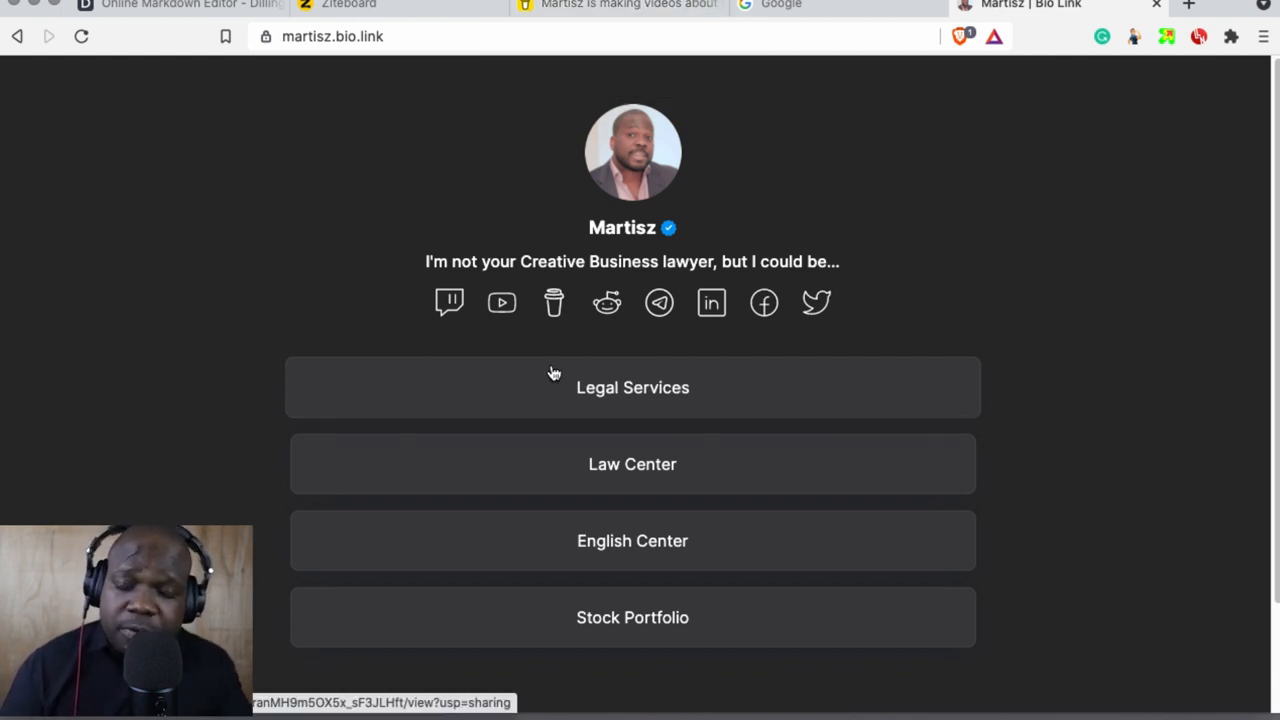
{"action": "mouse_move", "coordinate": [604, 399]}
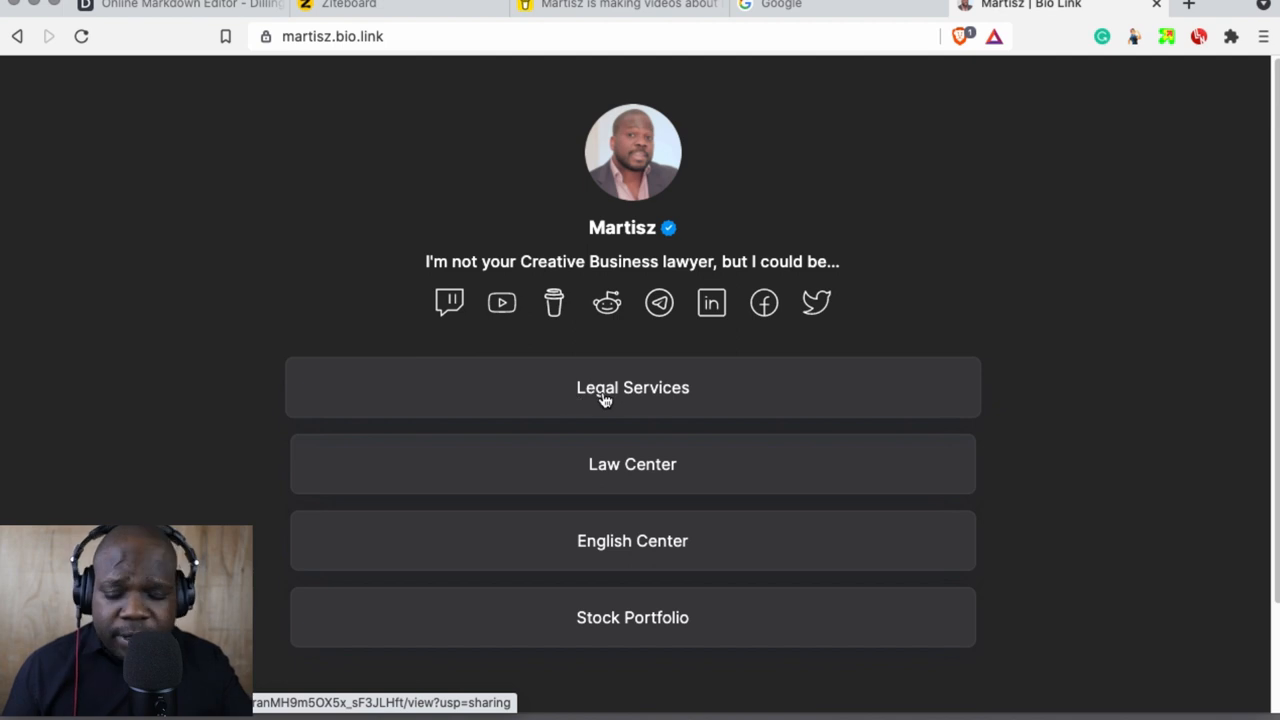
Step: Return to the Ziteboard tab to see the unchanged D, S, n, T and D sketch
{"action": "left_click", "coordinate": [349, 6]}
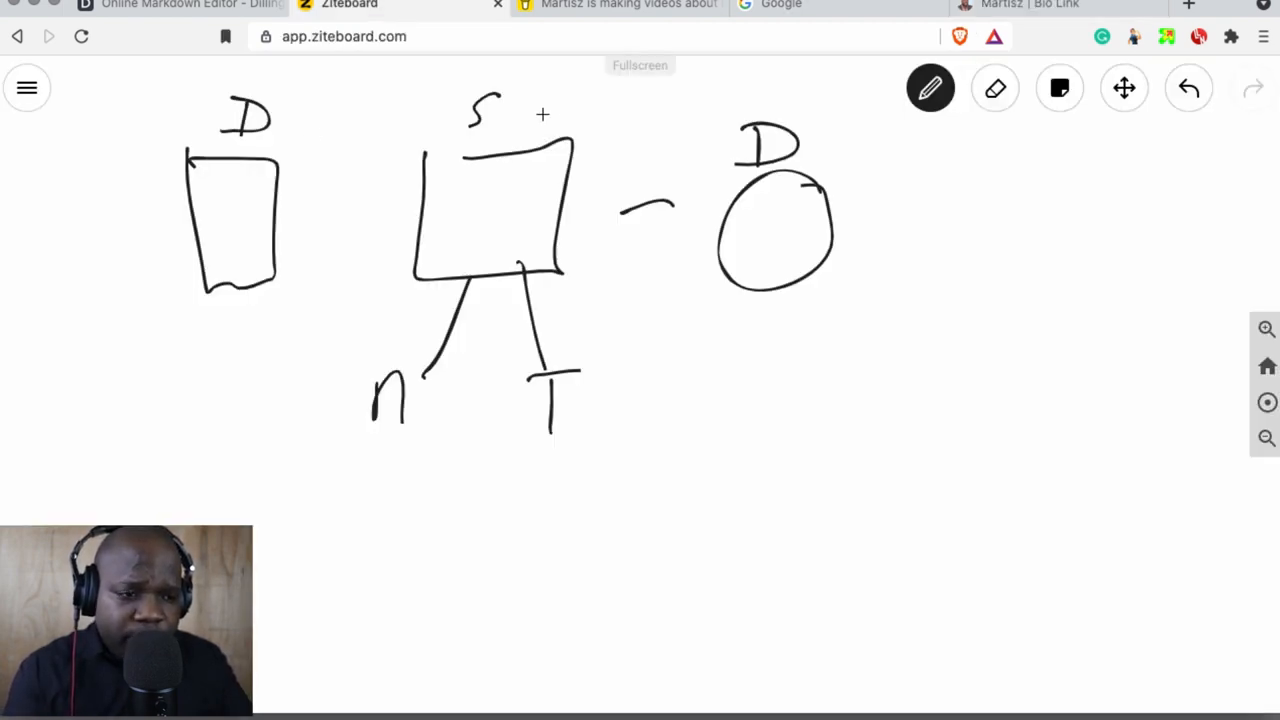
{"action": "mouse_move", "coordinate": [780, 143]}
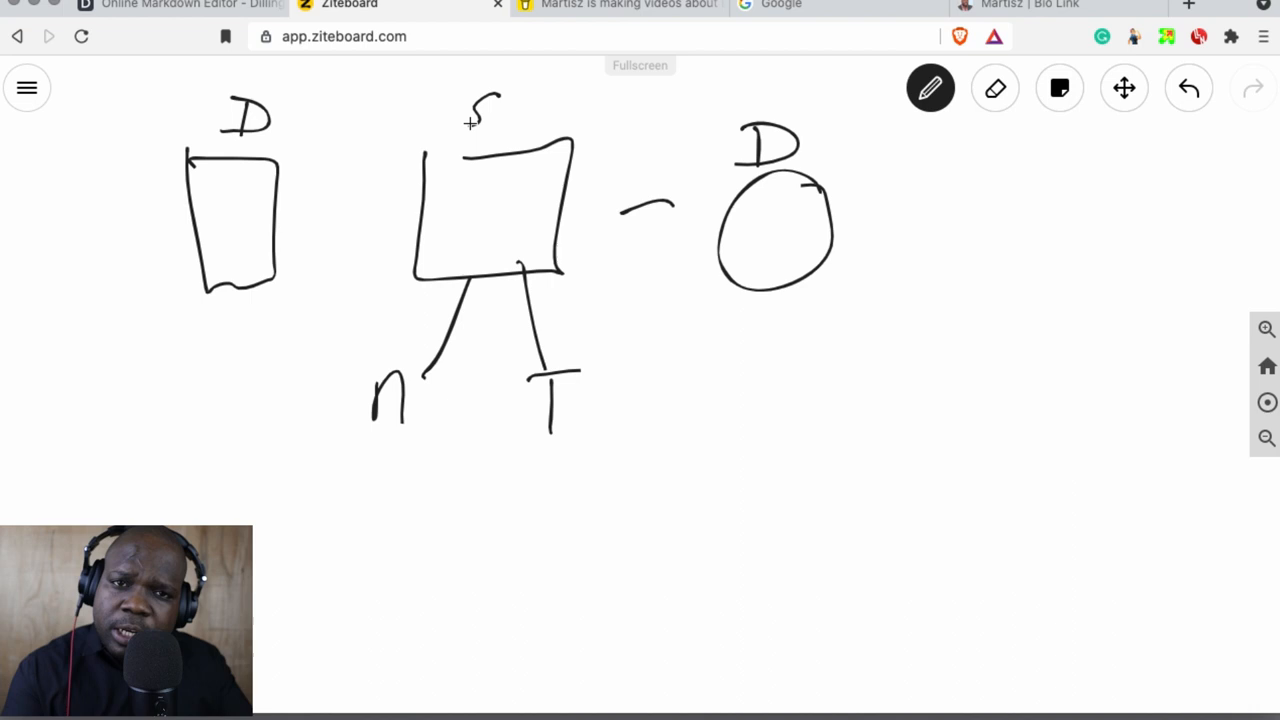
{"action": "mouse_move", "coordinate": [447, 233]}
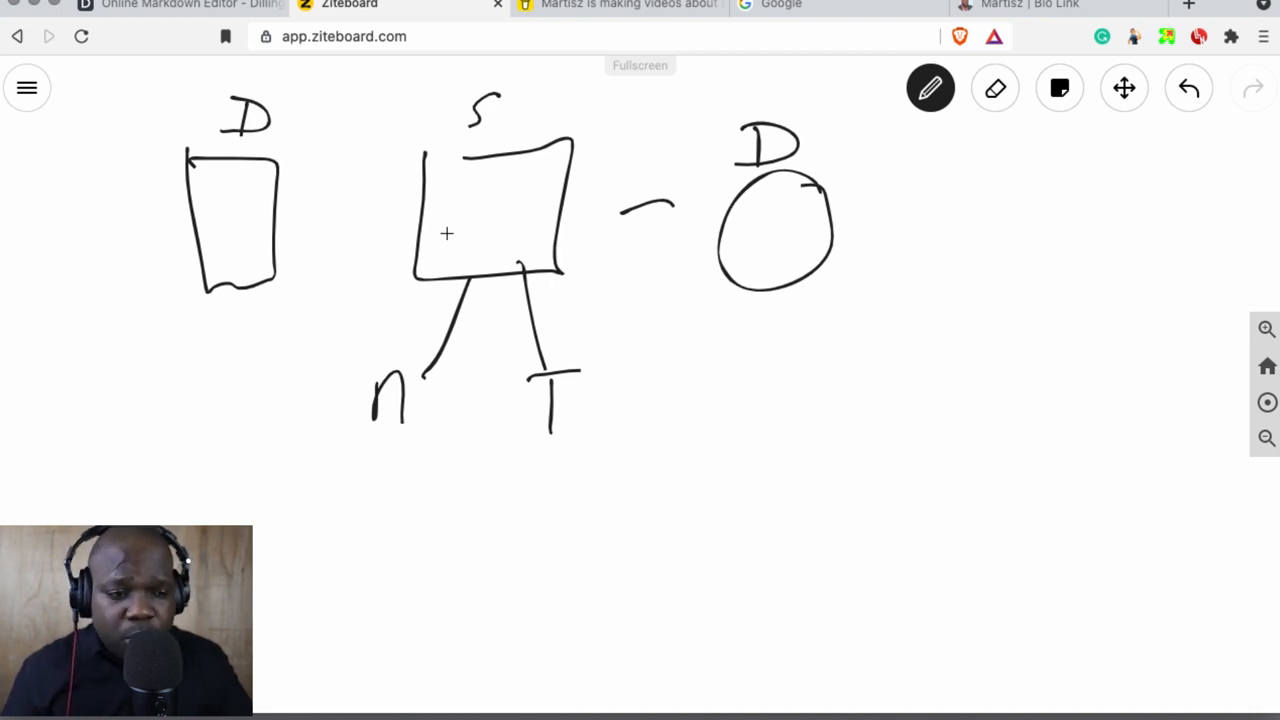
{"action": "mouse_move", "coordinate": [565, 482]}
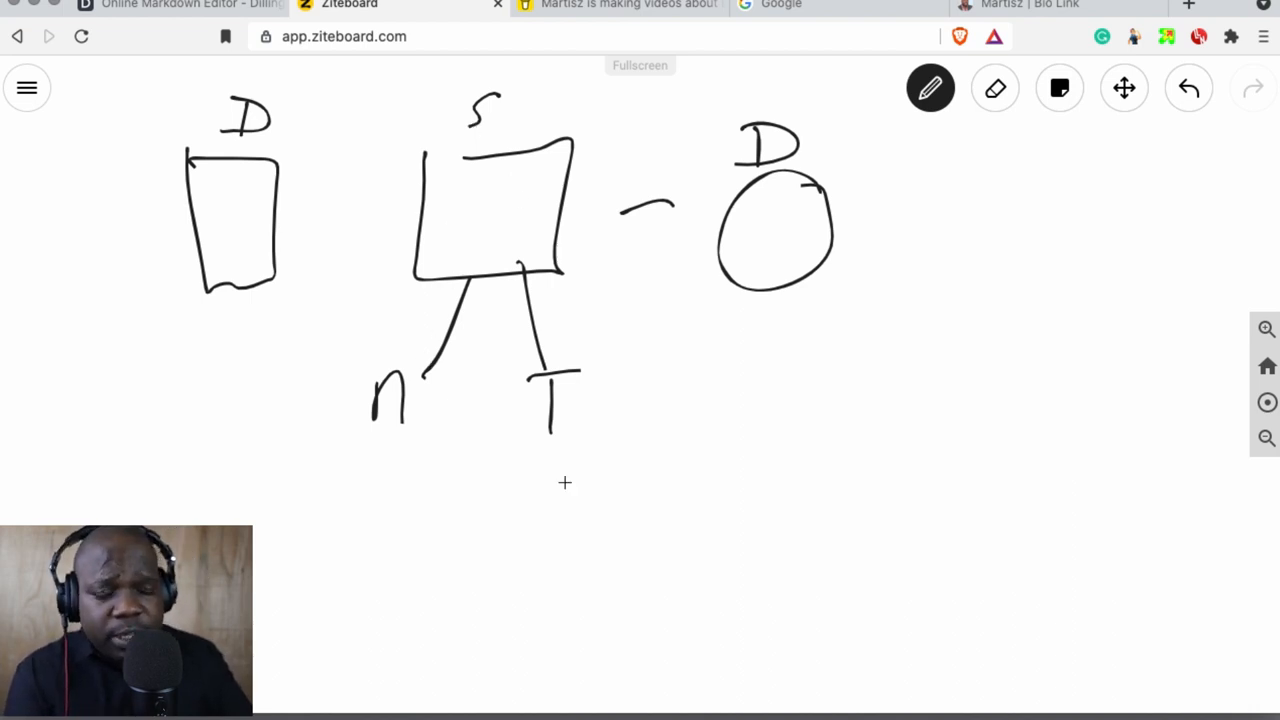
{"action": "mouse_move", "coordinate": [707, 365]}
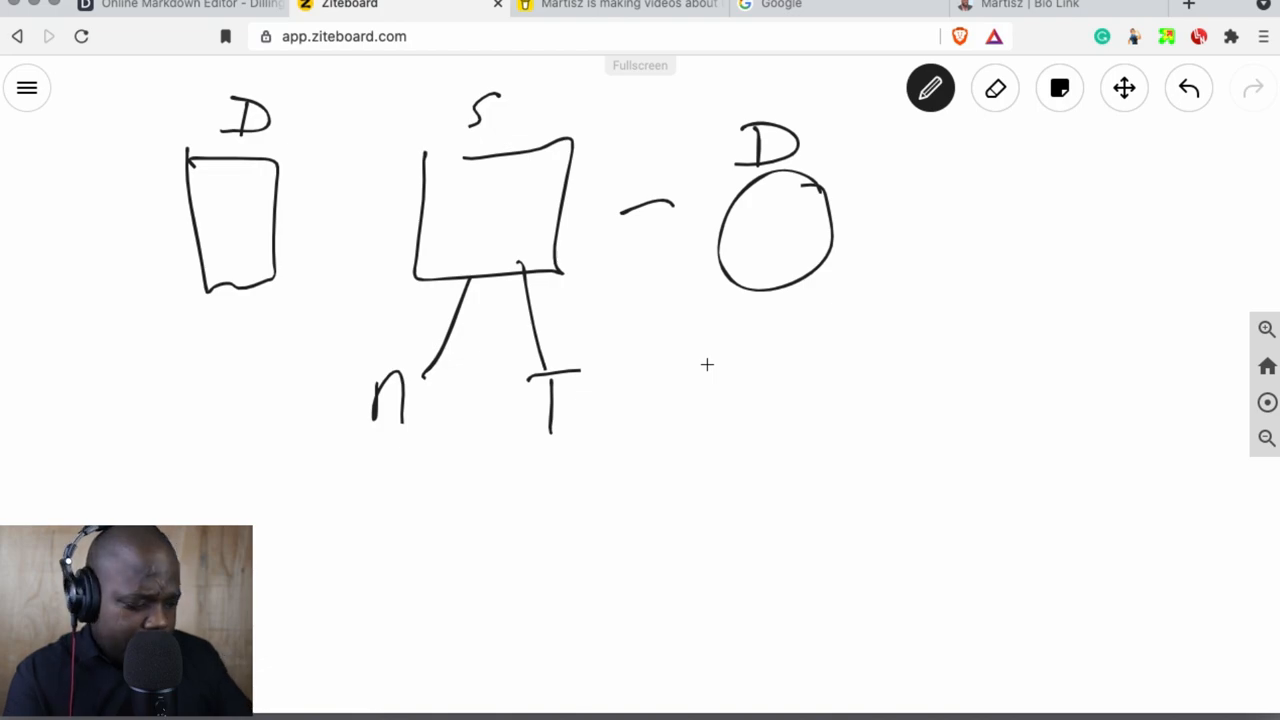